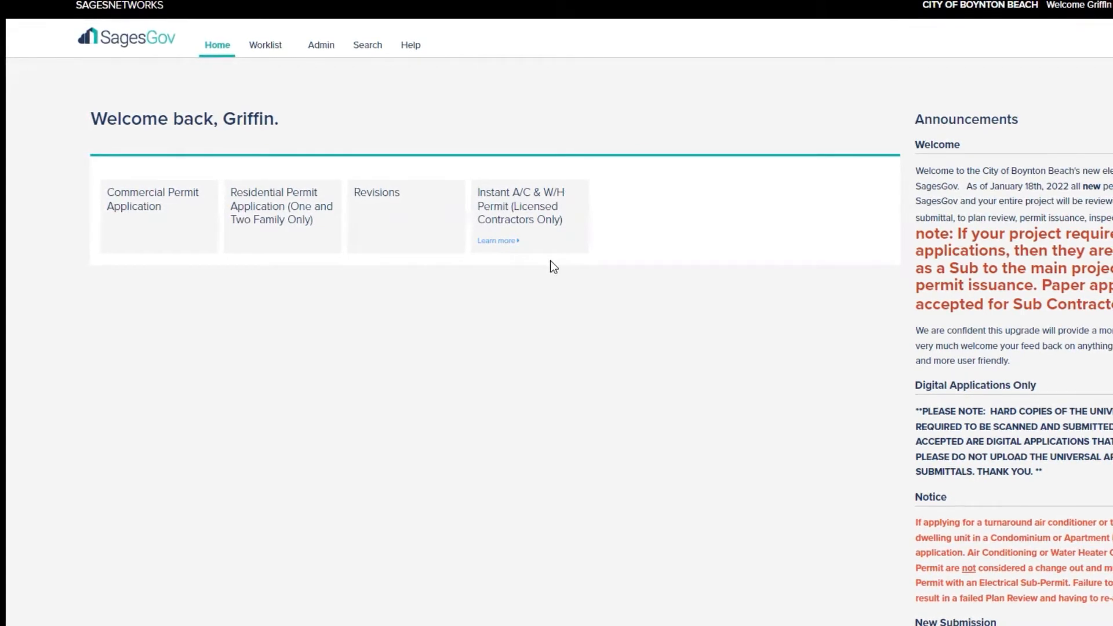
{"action": "mouse_move", "coordinate": [169, 201]}
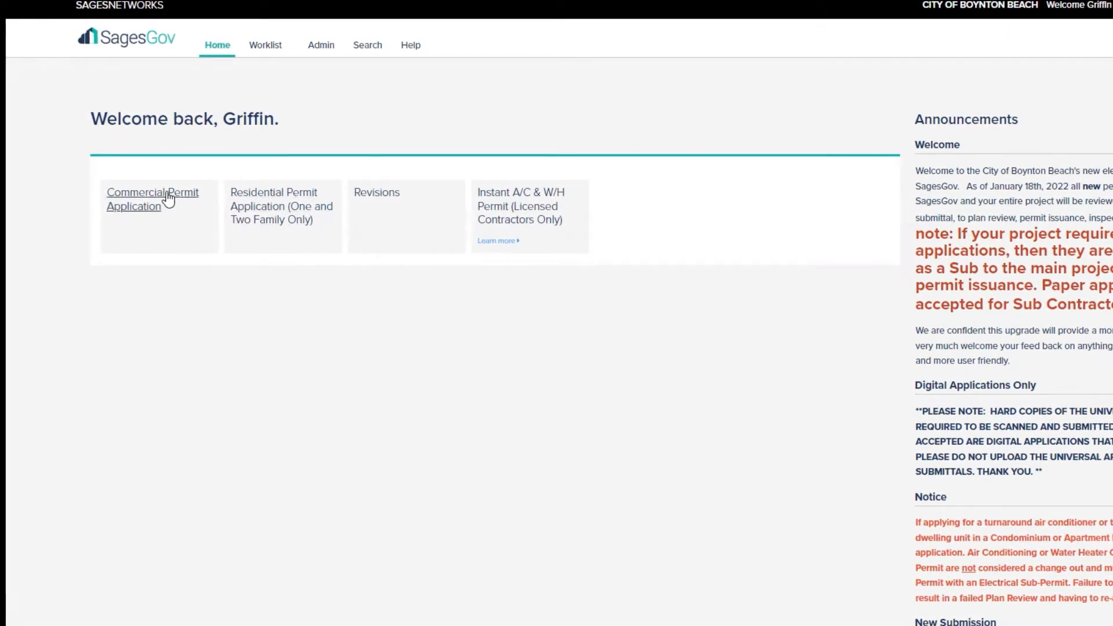
{"action": "mouse_move", "coordinate": [149, 206]}
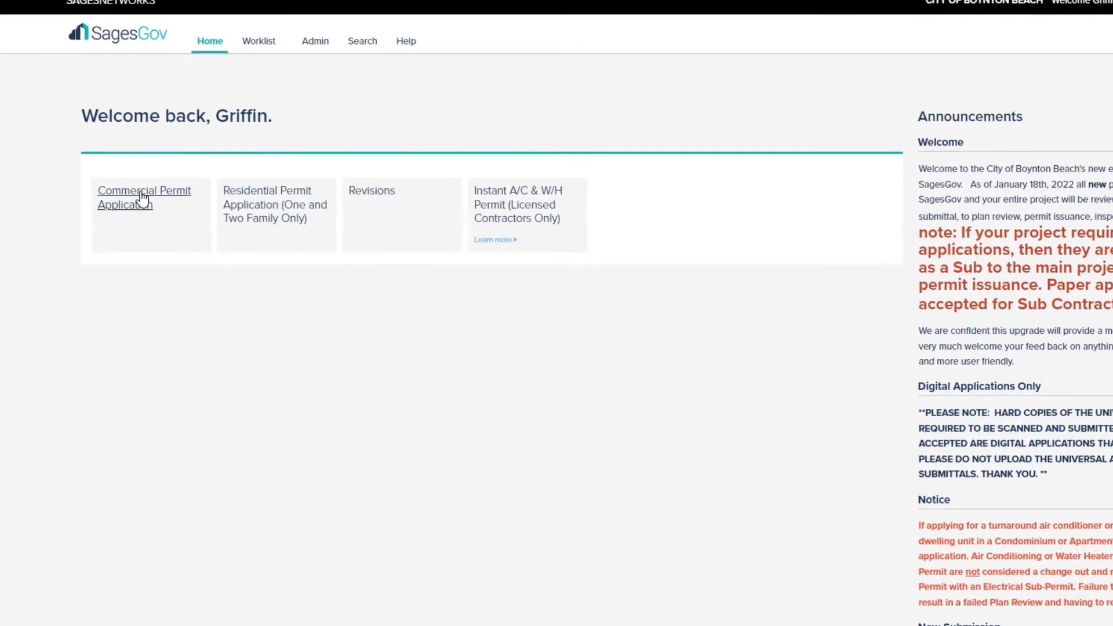
- Begin a Commercial Permit Application as a Sub-Permit and acknowledge knowing the primary project number
{"action": "left_click", "coordinate": [144, 197]}
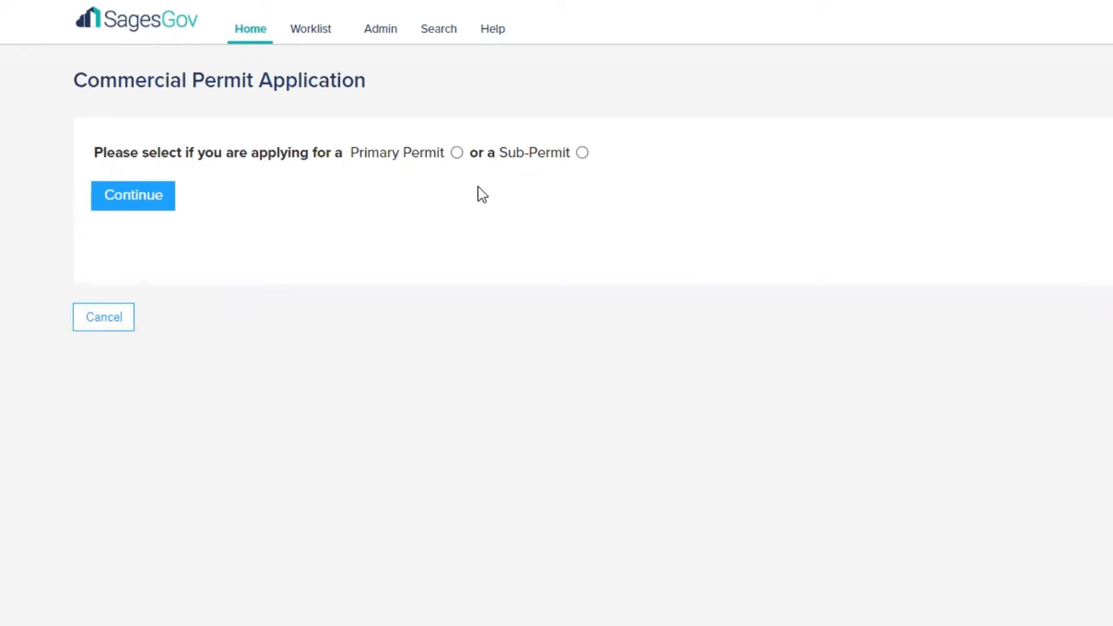
{"action": "mouse_move", "coordinate": [429, 168]}
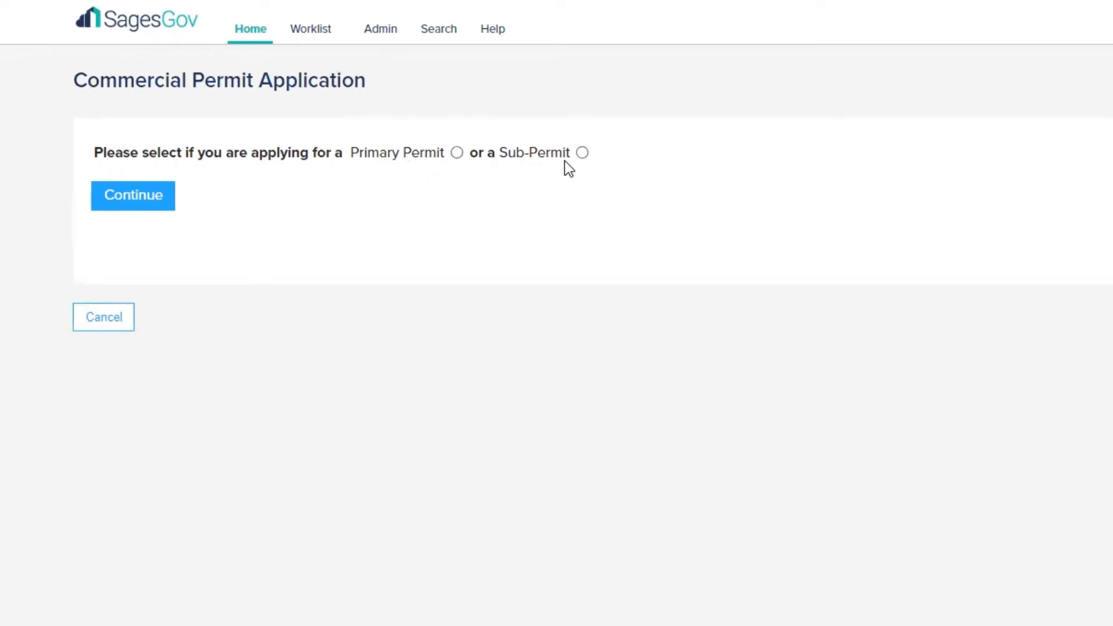
{"action": "left_click", "coordinate": [579, 153]}
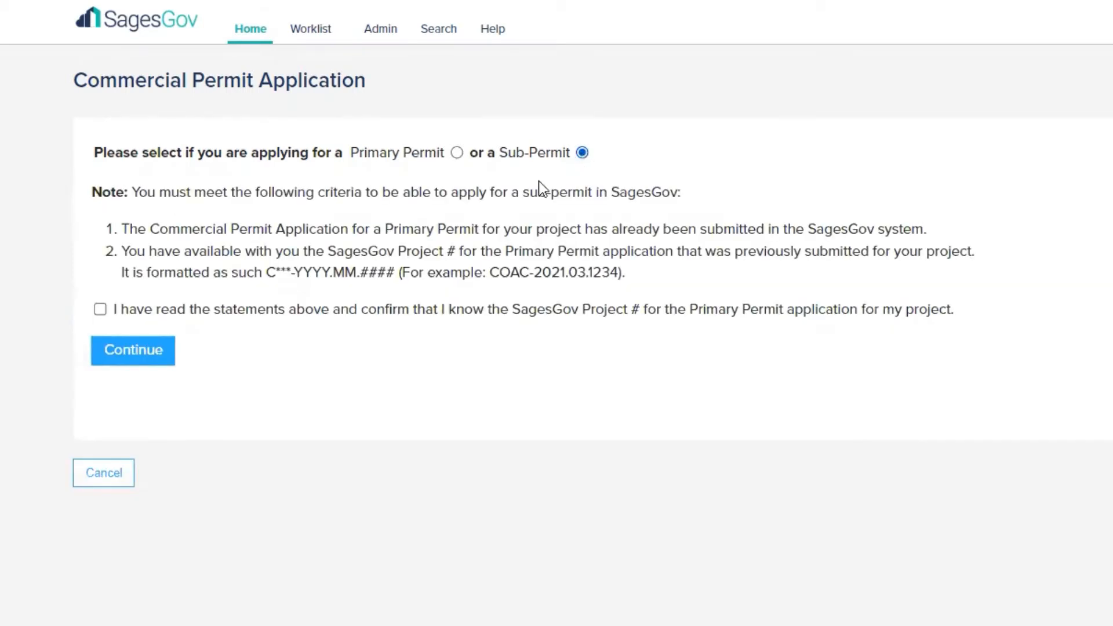
{"action": "mouse_move", "coordinate": [109, 329]}
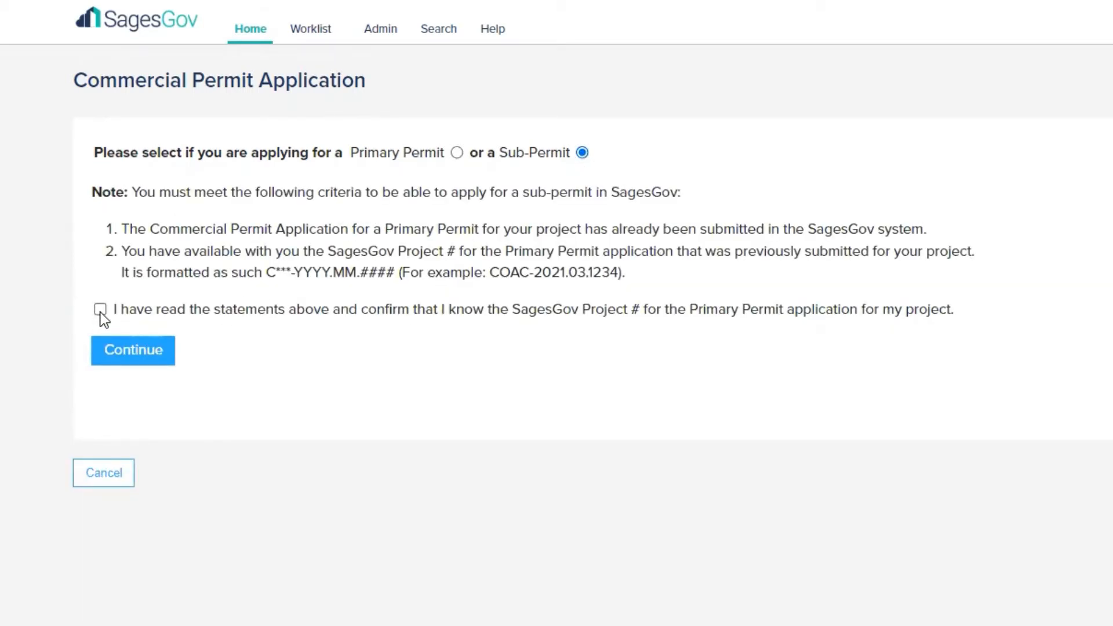
{"action": "left_click", "coordinate": [100, 309]}
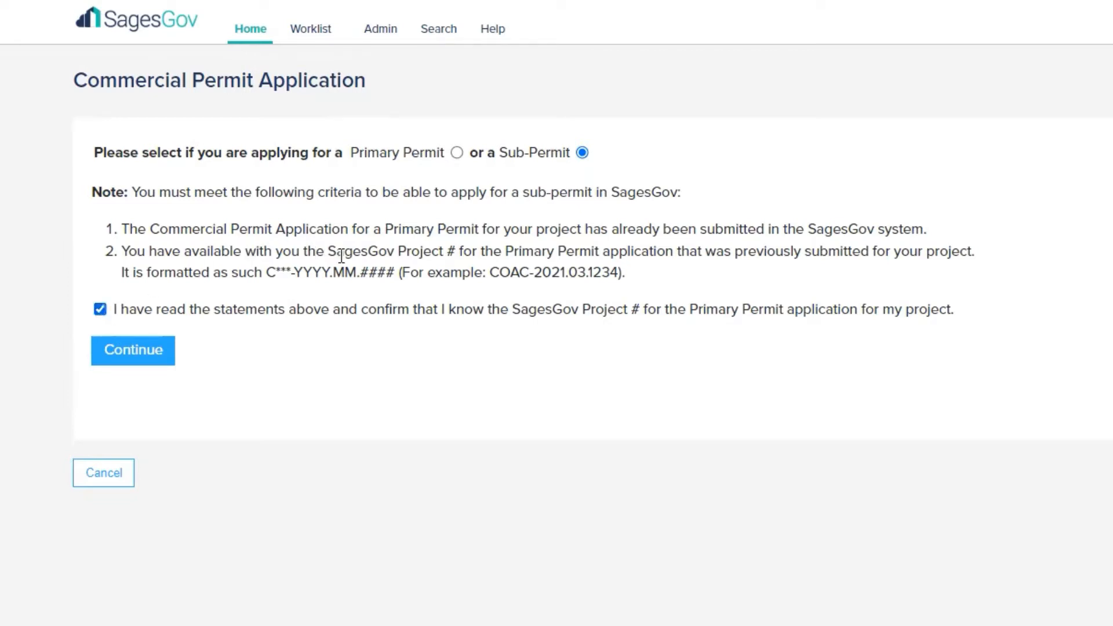
{"action": "mouse_move", "coordinate": [445, 245]}
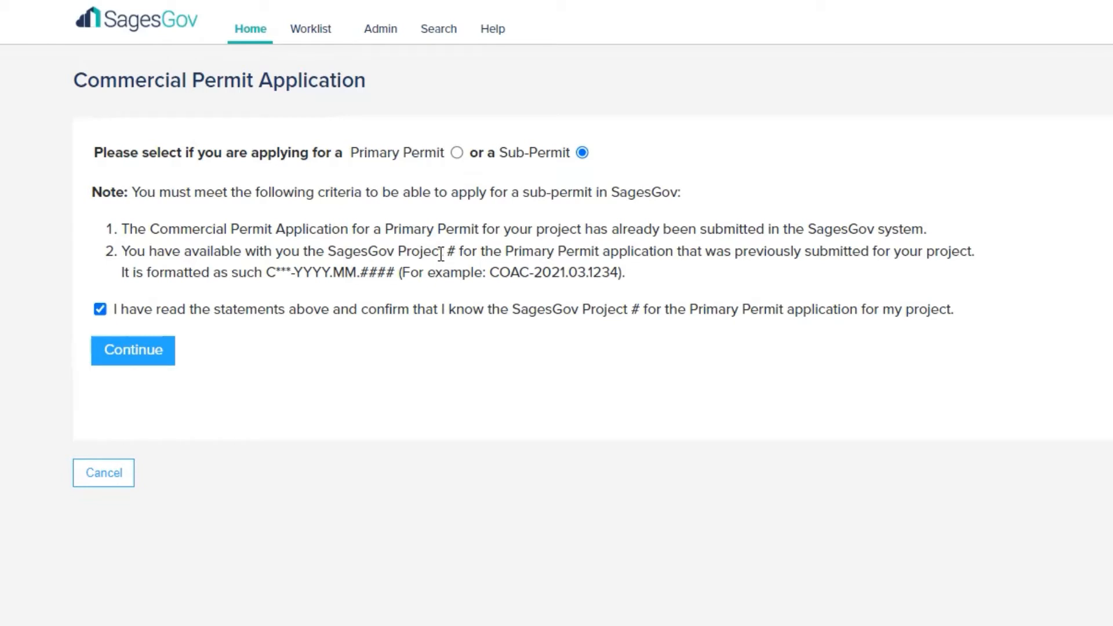
{"action": "mouse_move", "coordinate": [415, 278]}
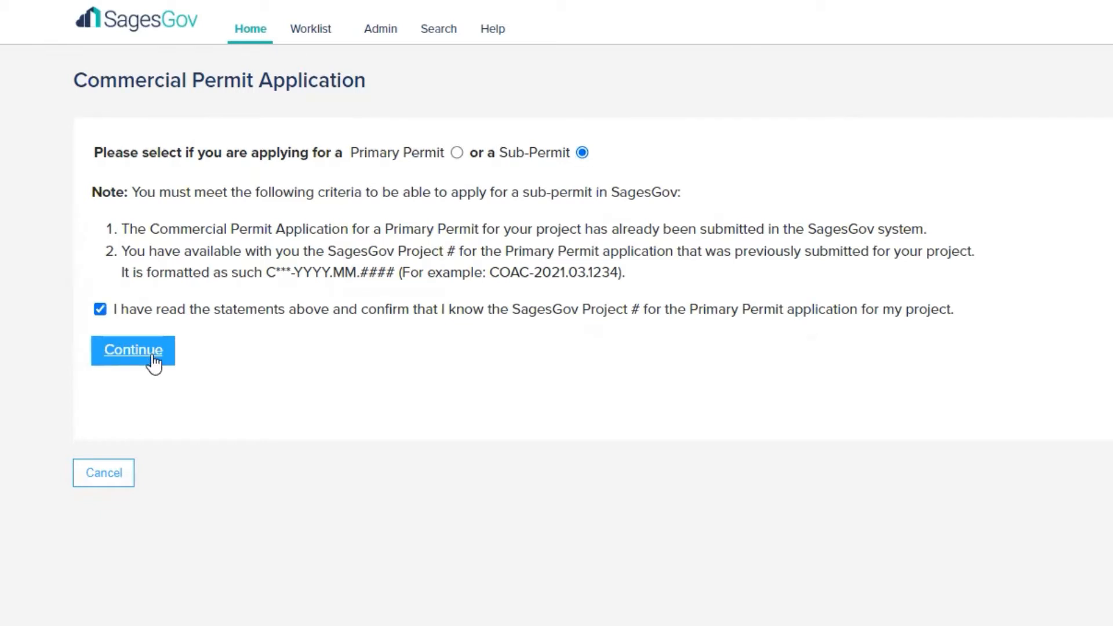
{"action": "left_click", "coordinate": [132, 350]}
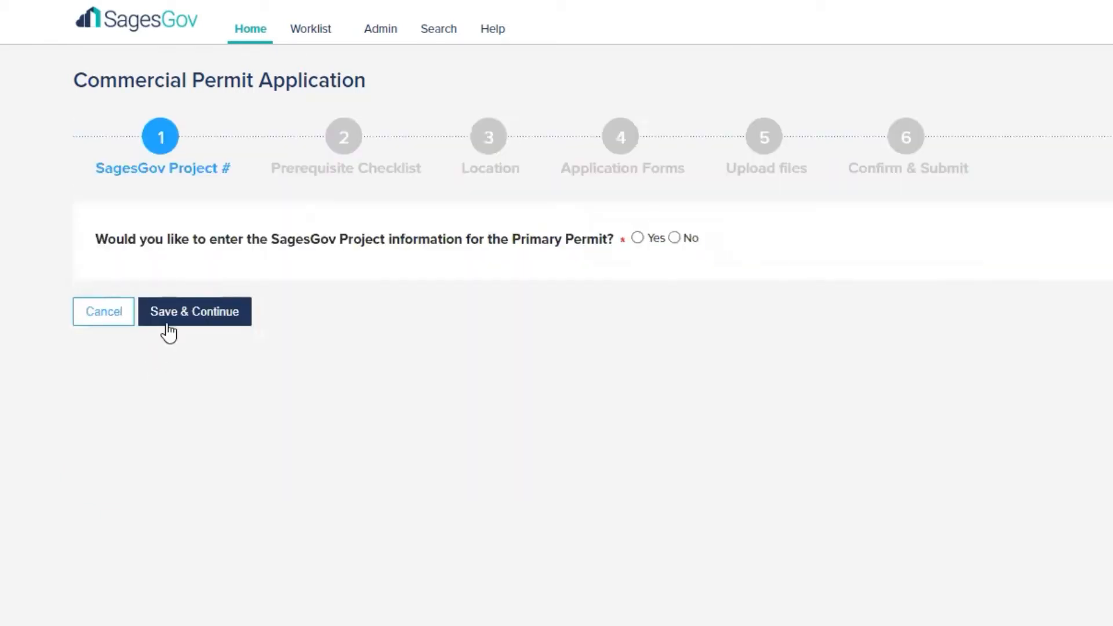
{"action": "mouse_move", "coordinate": [168, 262]}
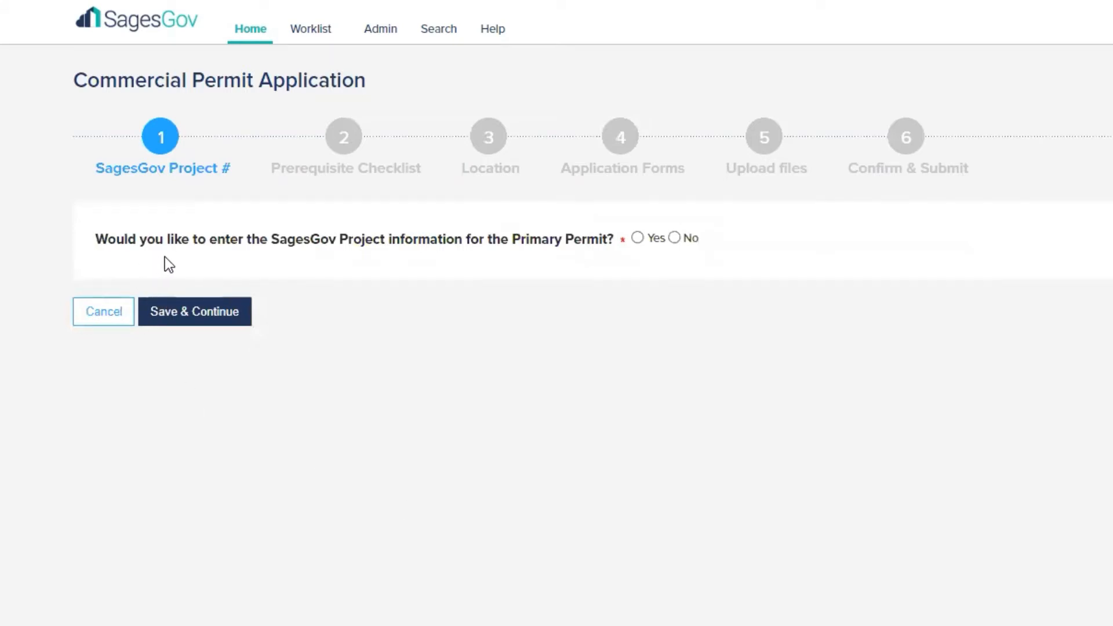
{"action": "mouse_move", "coordinate": [376, 267]}
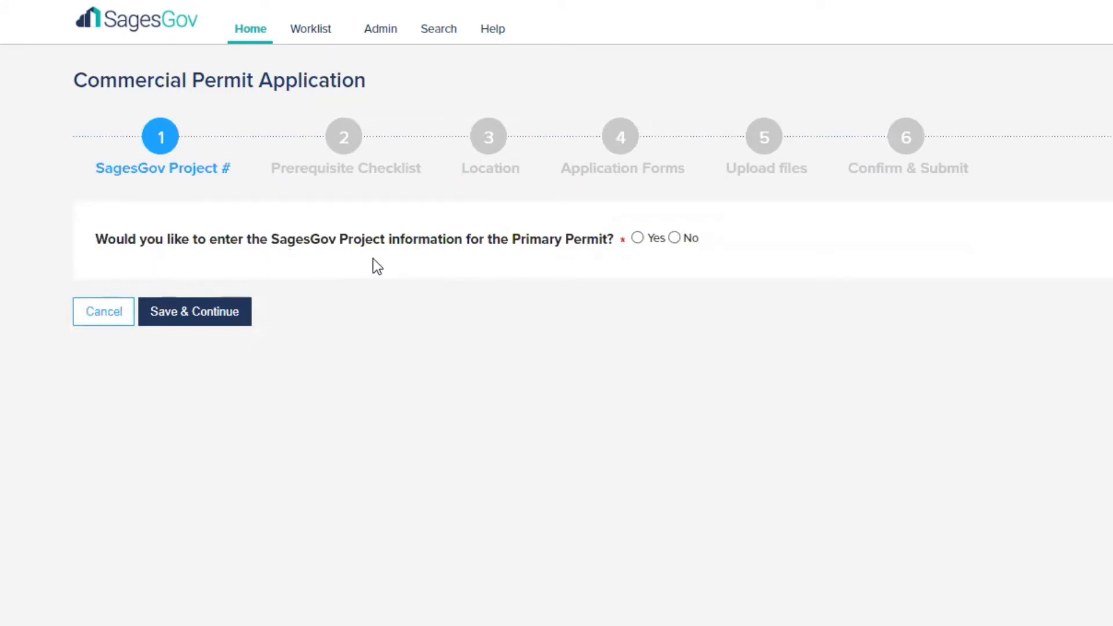
{"action": "mouse_move", "coordinate": [459, 262]}
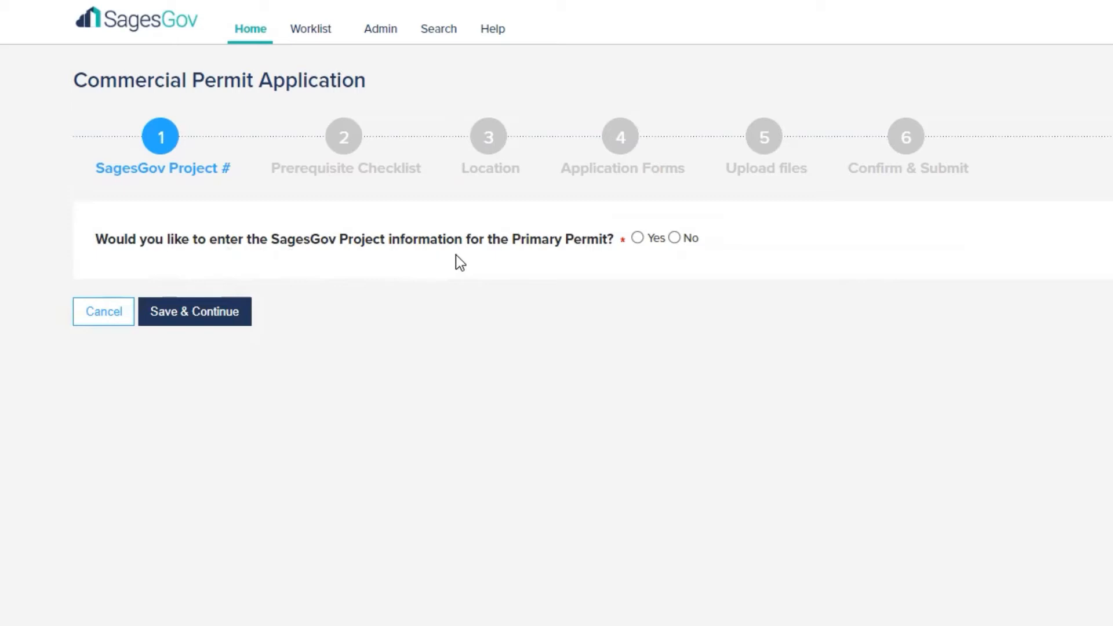
{"action": "mouse_move", "coordinate": [564, 300]}
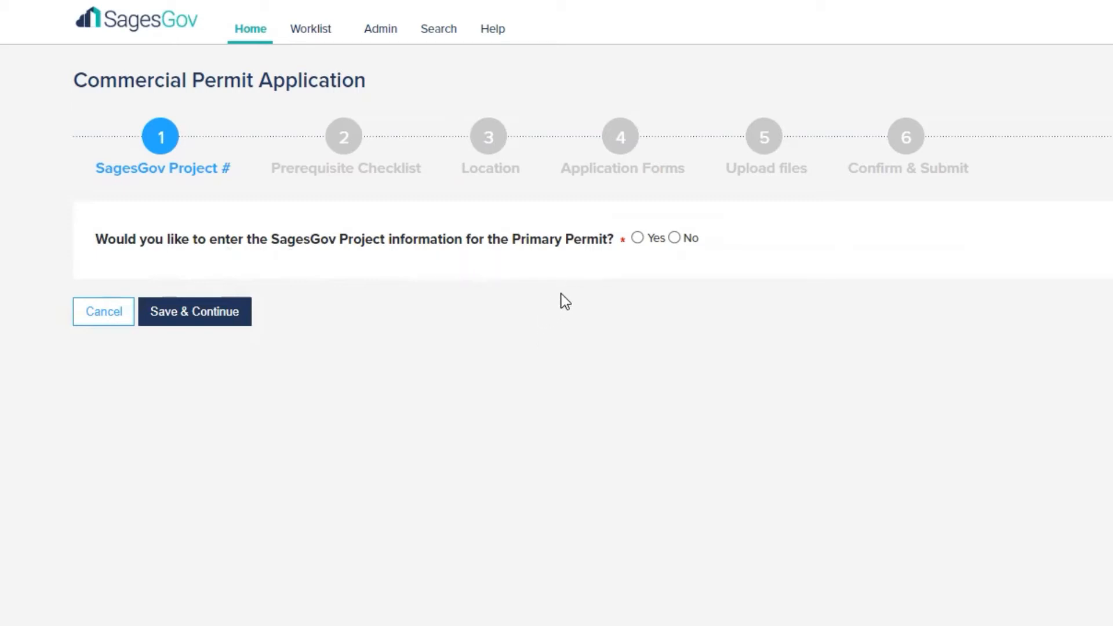
{"action": "left_click", "coordinate": [638, 238]}
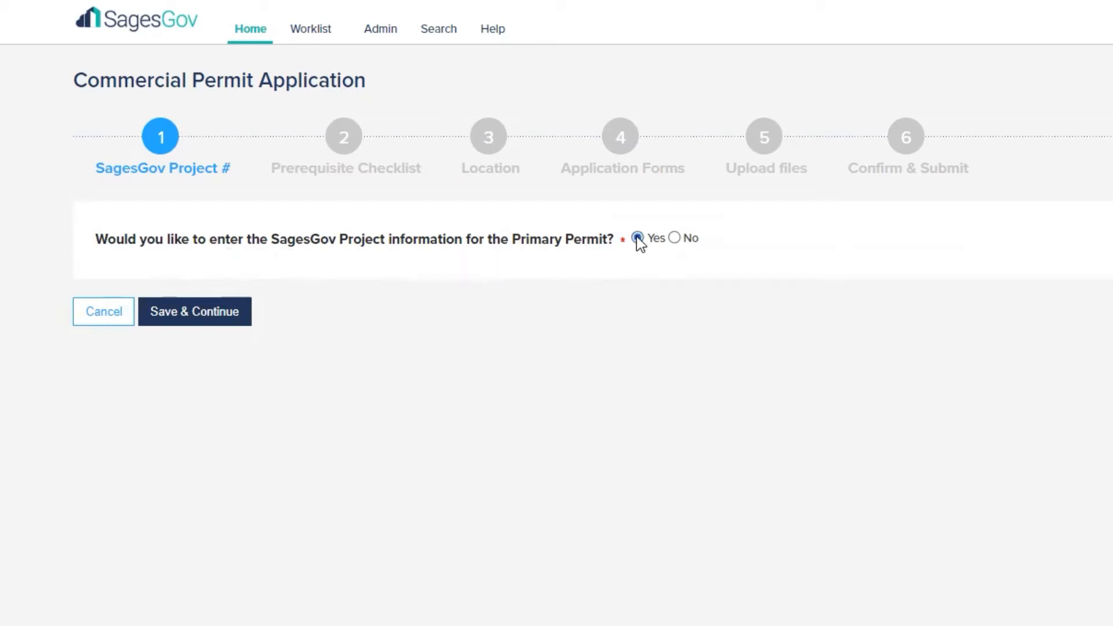
{"action": "left_click", "coordinate": [638, 239]}
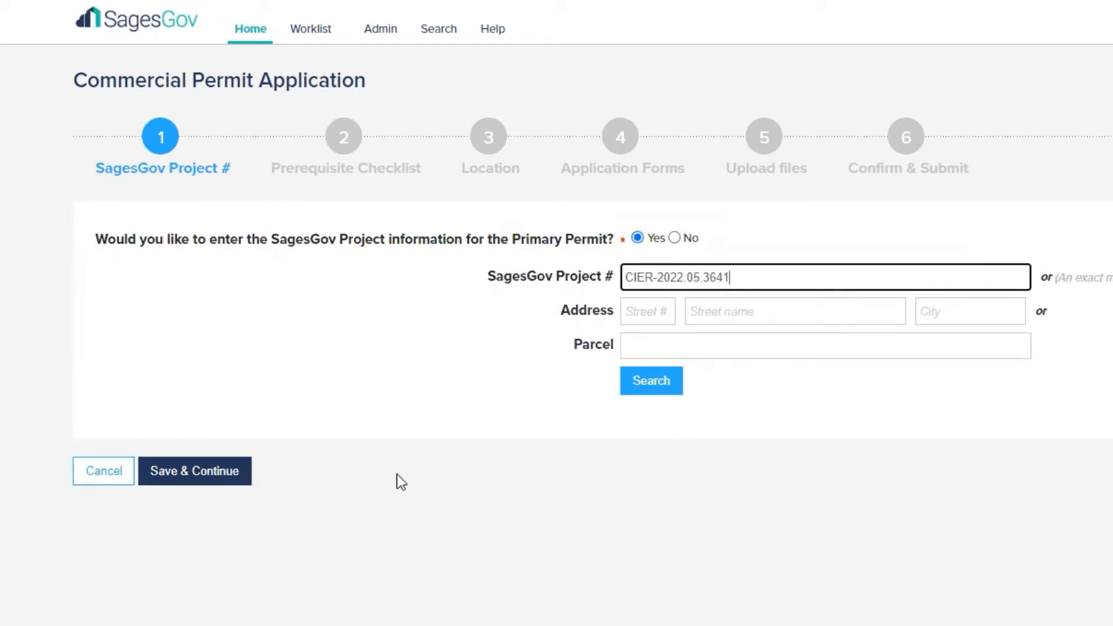
{"action": "left_click", "coordinate": [652, 380]}
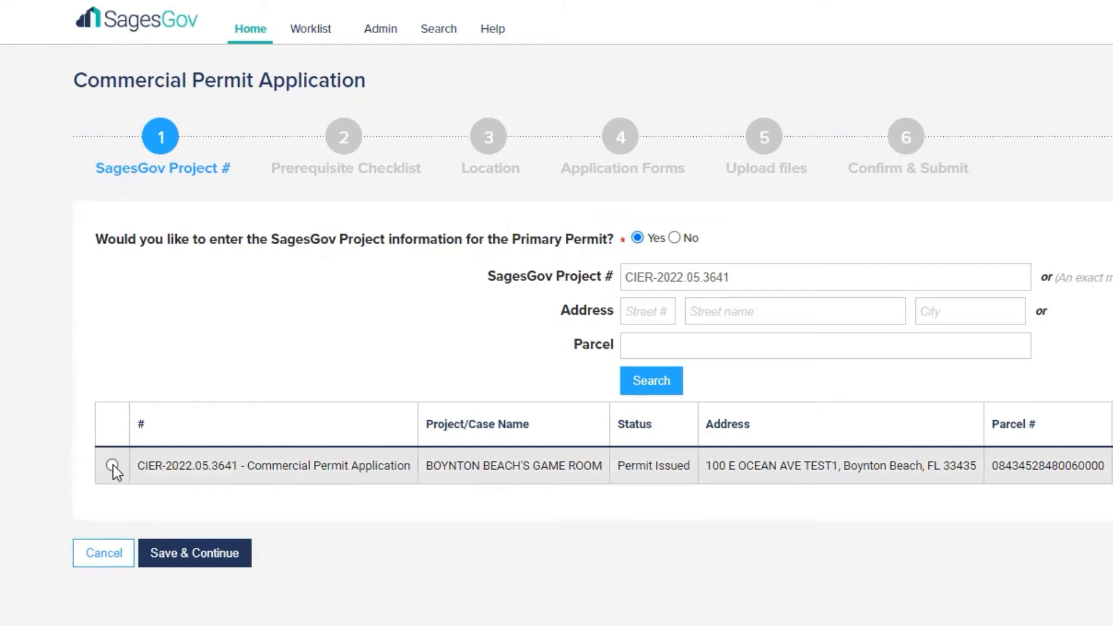
{"action": "left_click", "coordinate": [111, 467]}
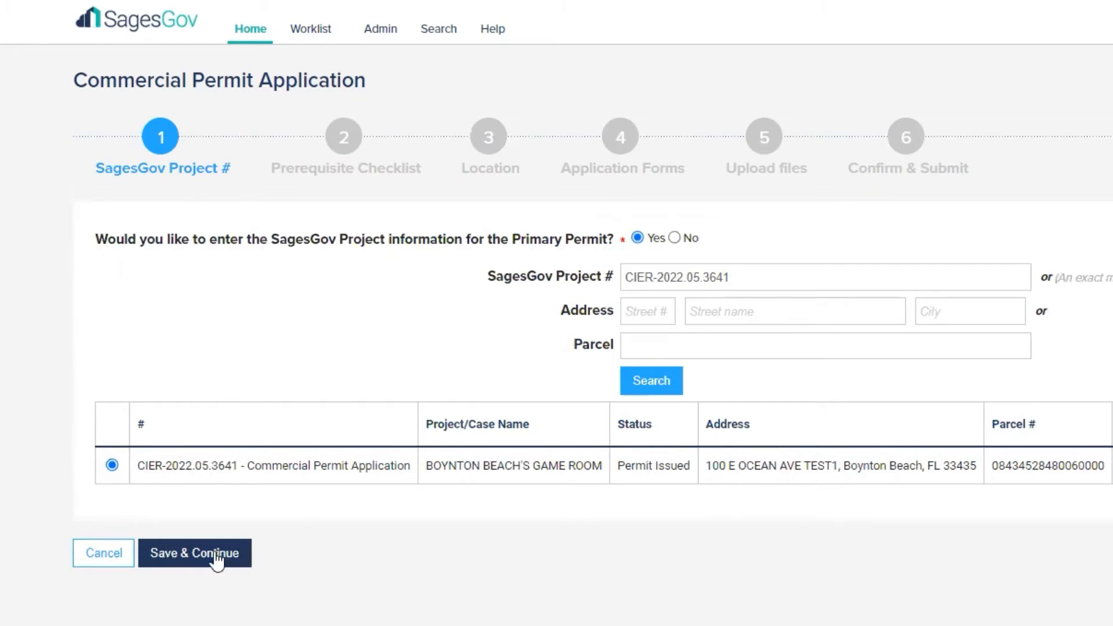
- Answer Yes to Contractor Registration Requirements on the checklist and continue to Location
{"action": "left_click", "coordinate": [195, 553]}
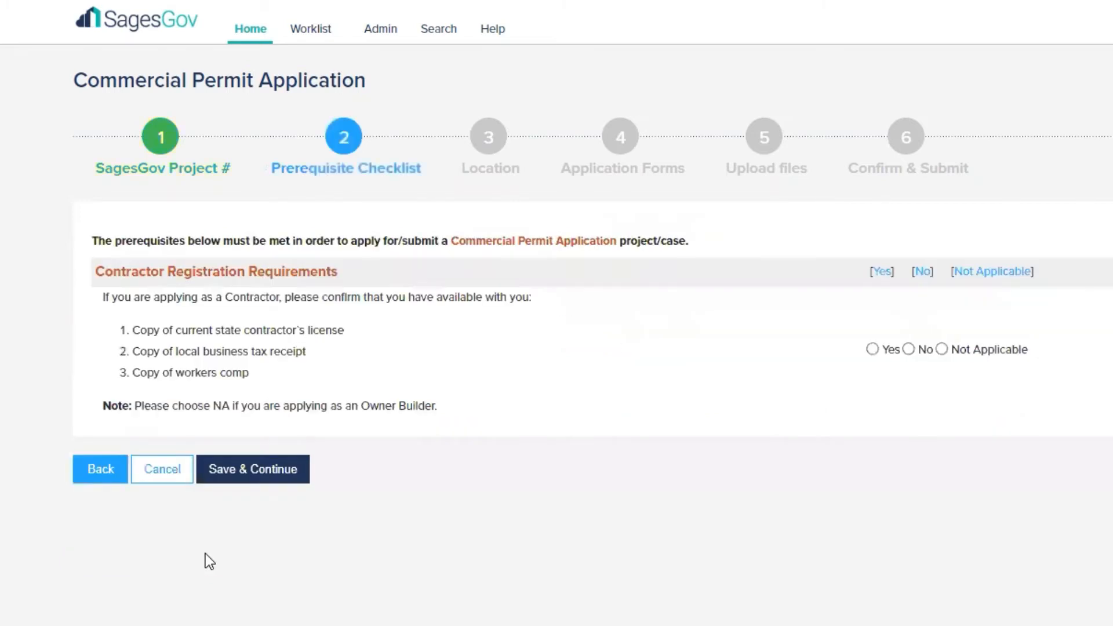
{"action": "mouse_move", "coordinate": [751, 276]}
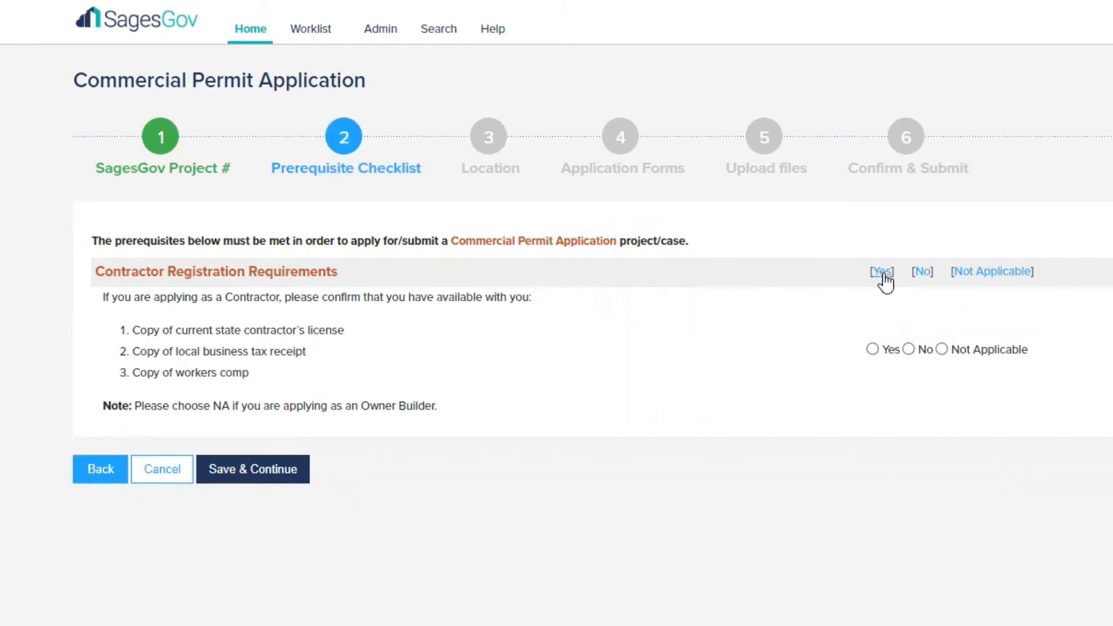
{"action": "left_click", "coordinate": [881, 272]}
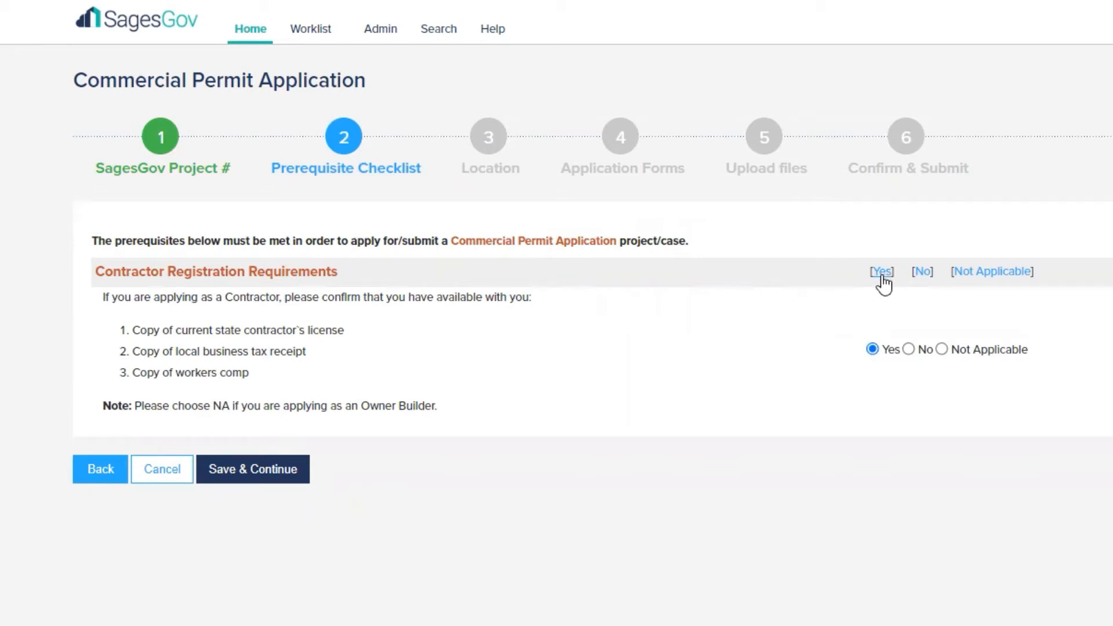
{"action": "left_click", "coordinate": [253, 469]}
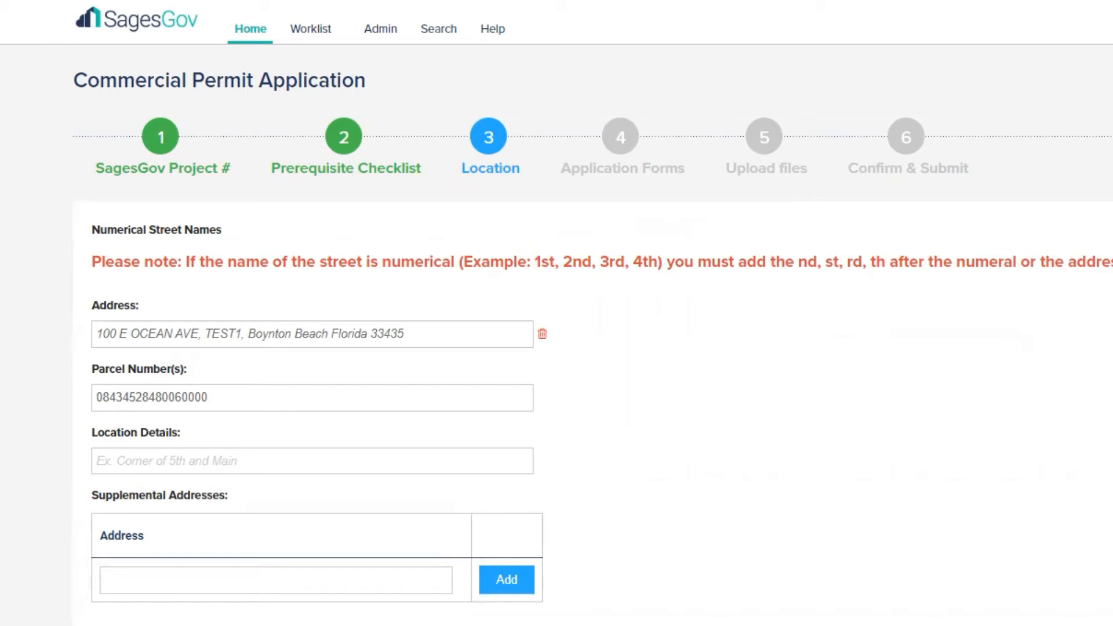
- Accept the prefilled project address and parcel and continue to Application Forms
{"action": "left_click", "coordinate": [621, 137]}
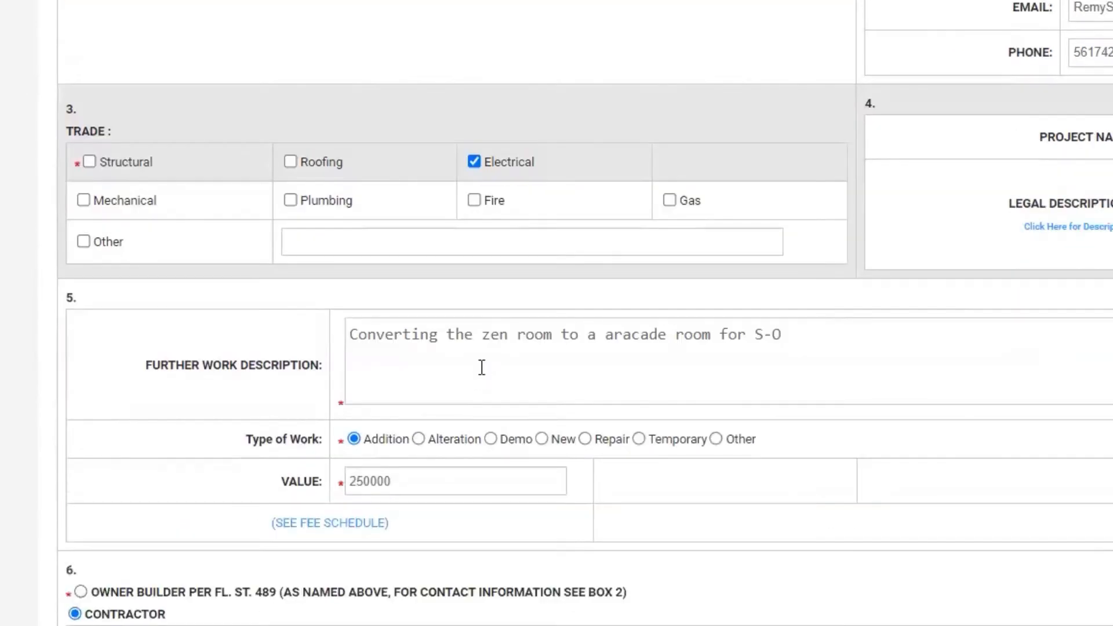
- Enter work description 'Electric for game room' and an estimated value of 0
{"action": "scroll", "scroll_direction": "down", "scroll_amount": 3}
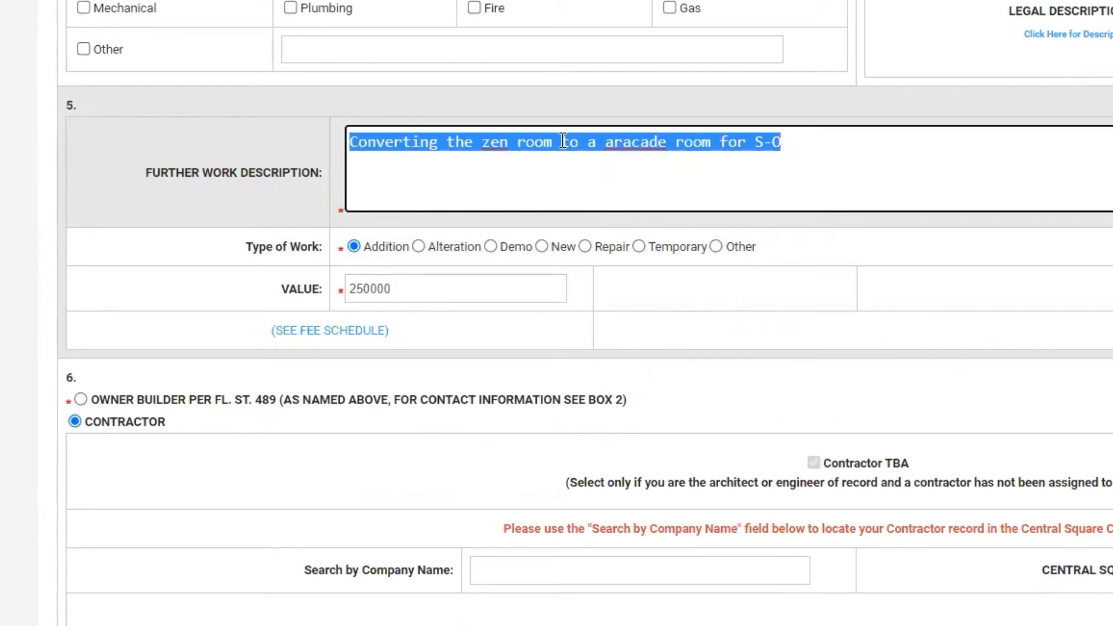
{"action": "type", "text": "Electr"}
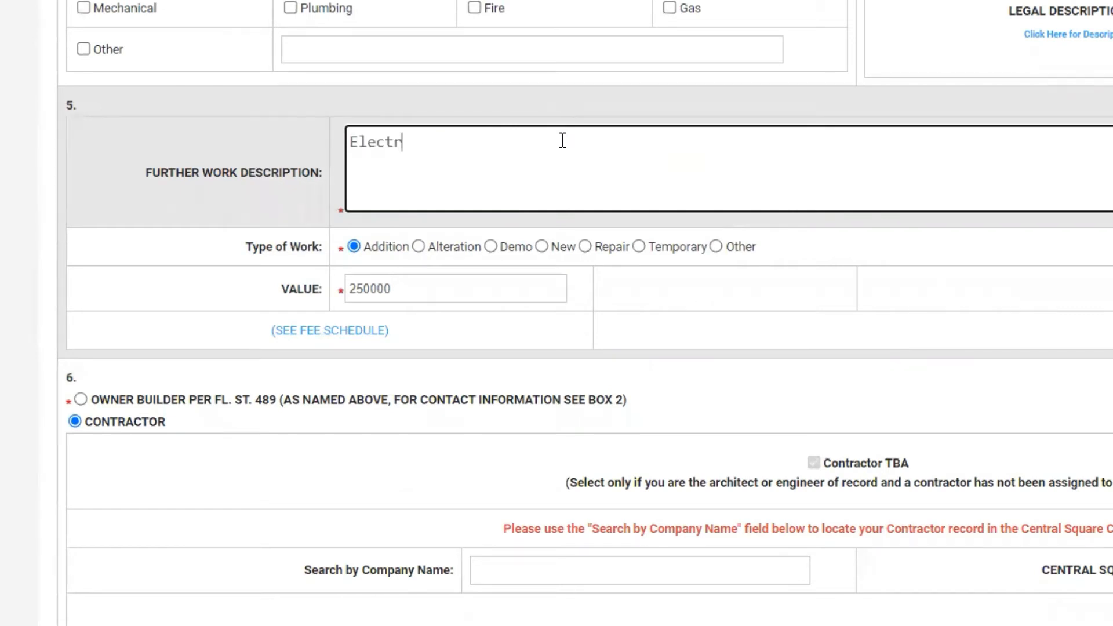
{"action": "type", "text": "ic for"}
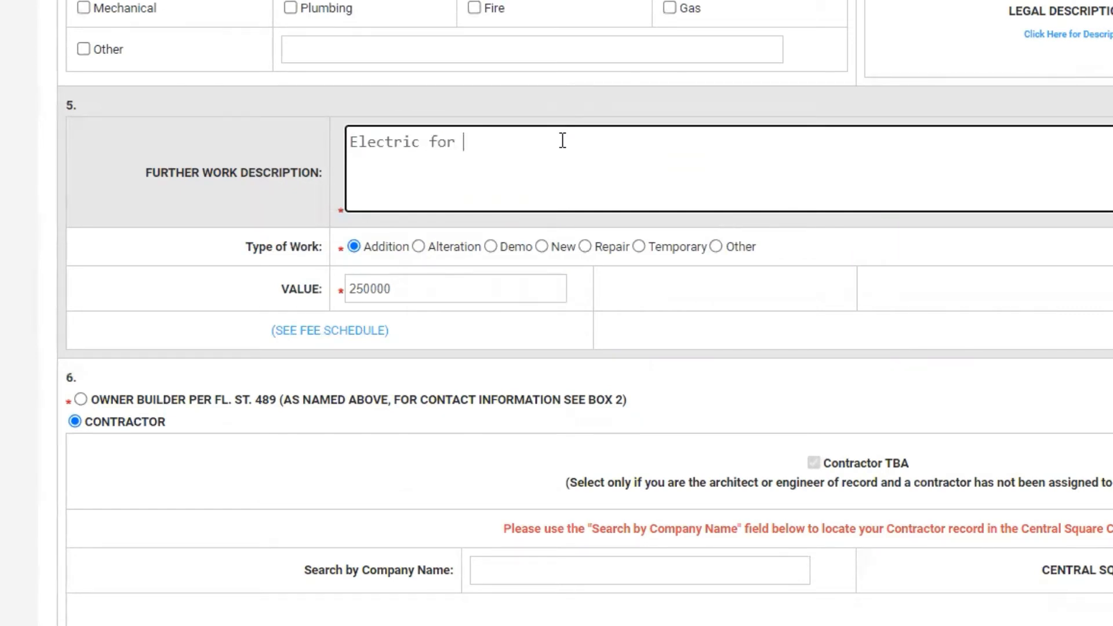
{"action": "type", "text": "game roo"}
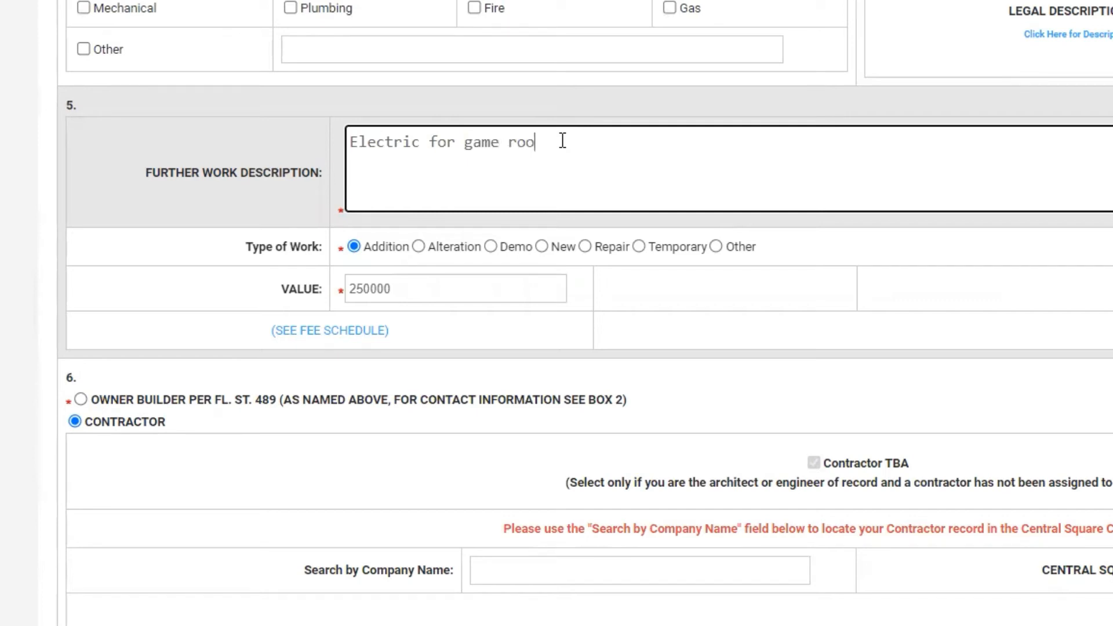
{"action": "type", "text": "m"}
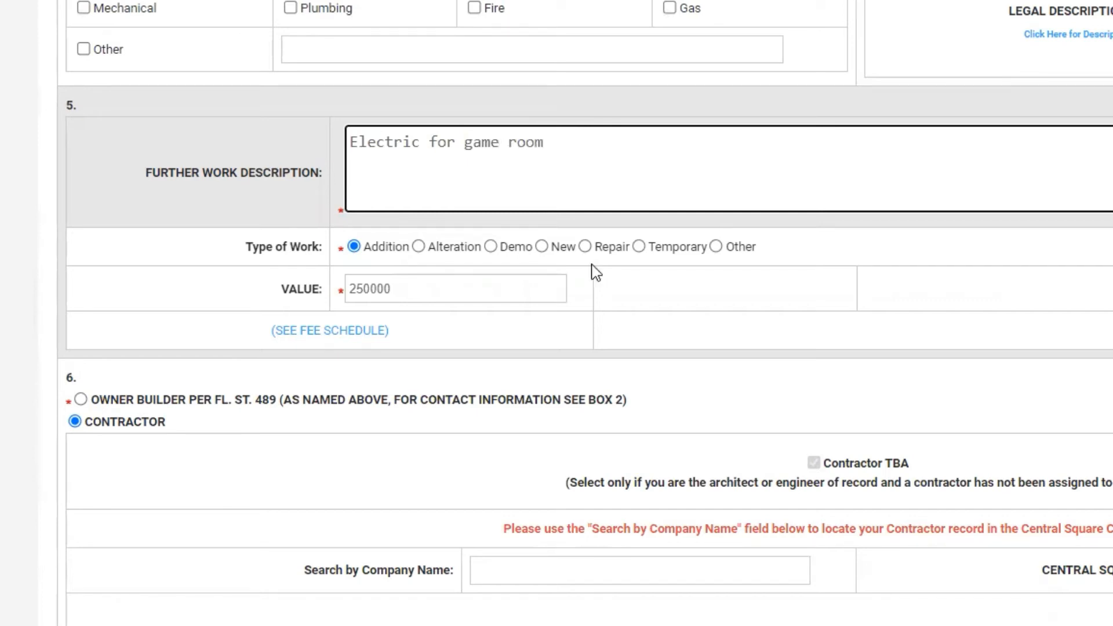
{"action": "left_click", "coordinate": [422, 290]}
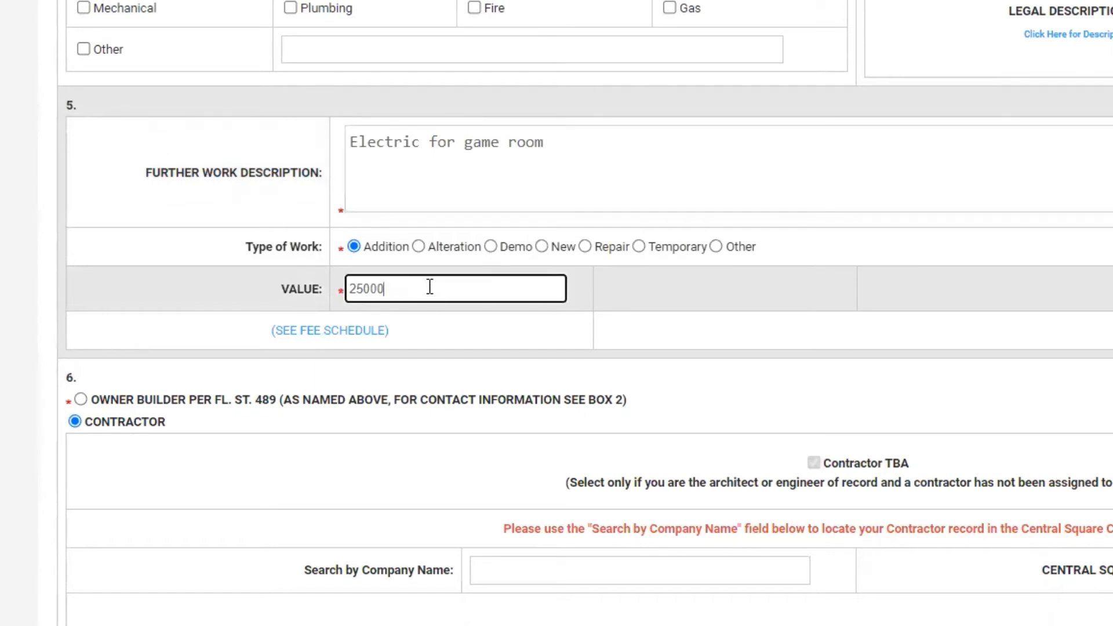
{"action": "type", "text": "0"}
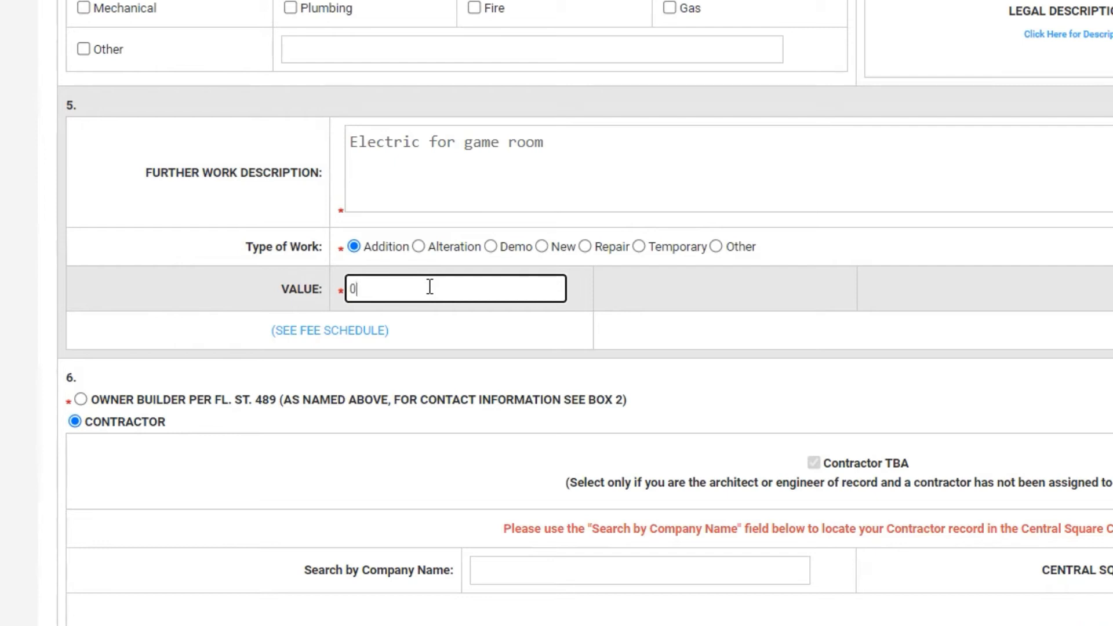
{"action": "scroll", "scroll_direction": "down", "scroll_amount": 3}
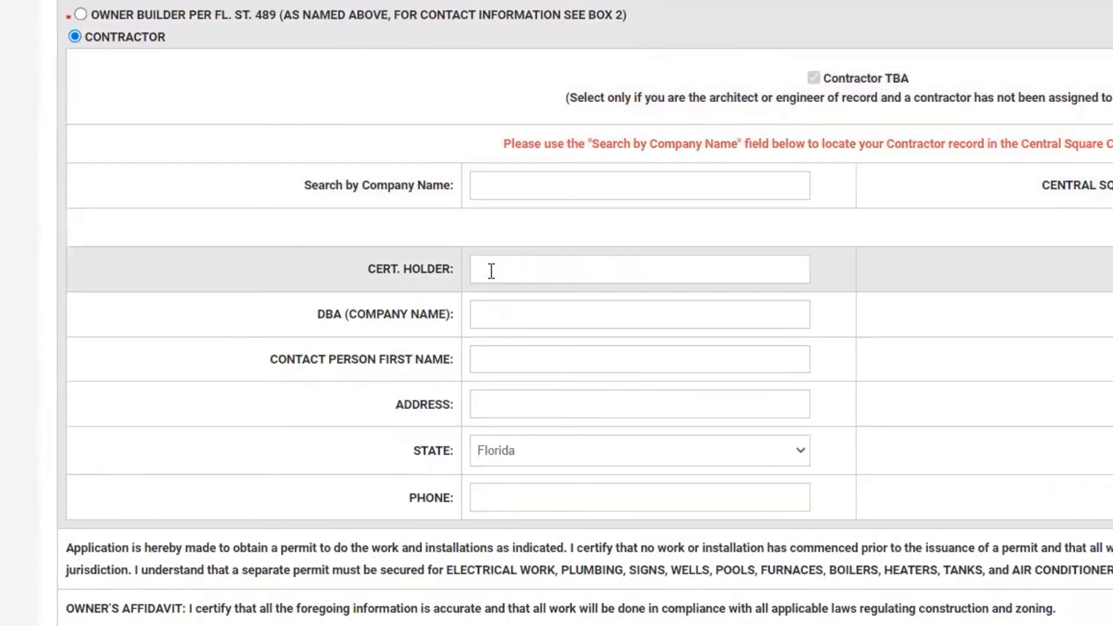
{"action": "left_click", "coordinate": [638, 269]}
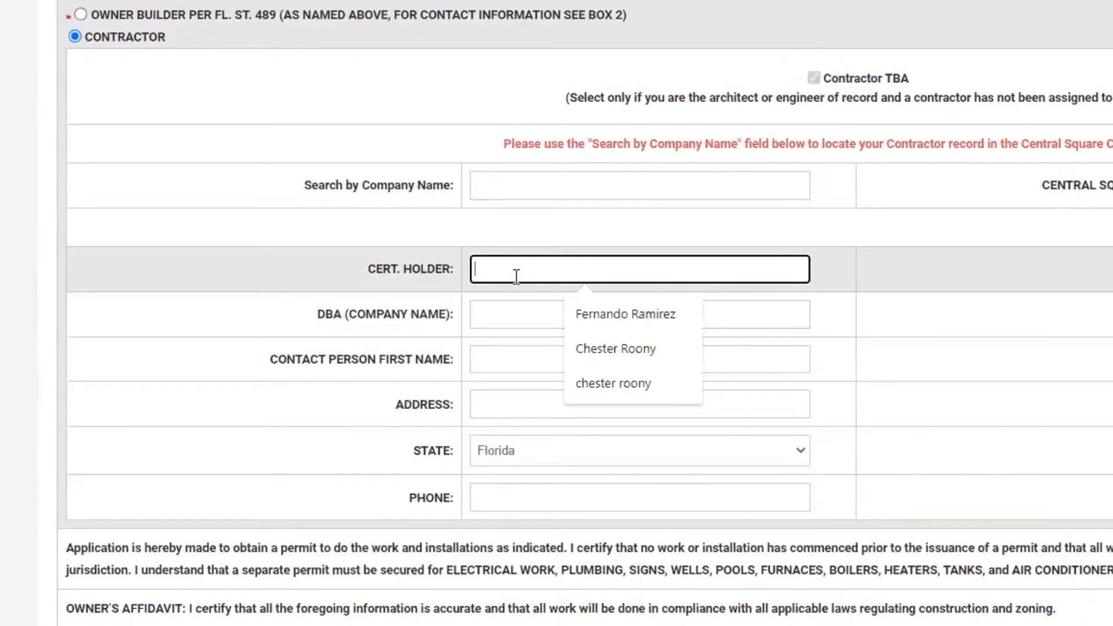
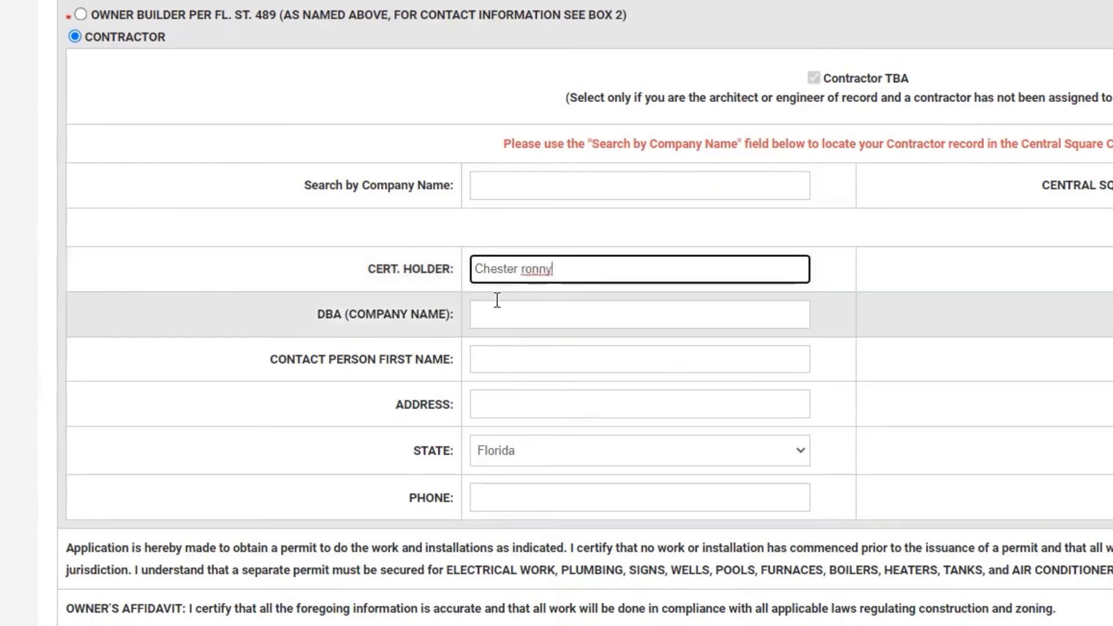
{"action": "left_click", "coordinate": [640, 314]}
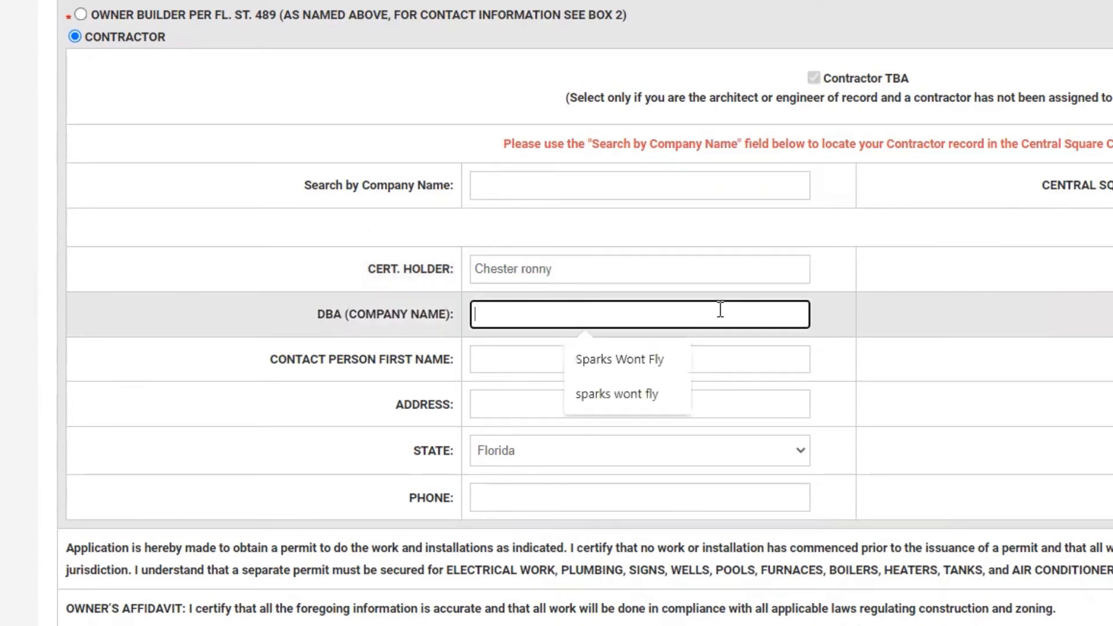
{"action": "left_click", "coordinate": [619, 359]}
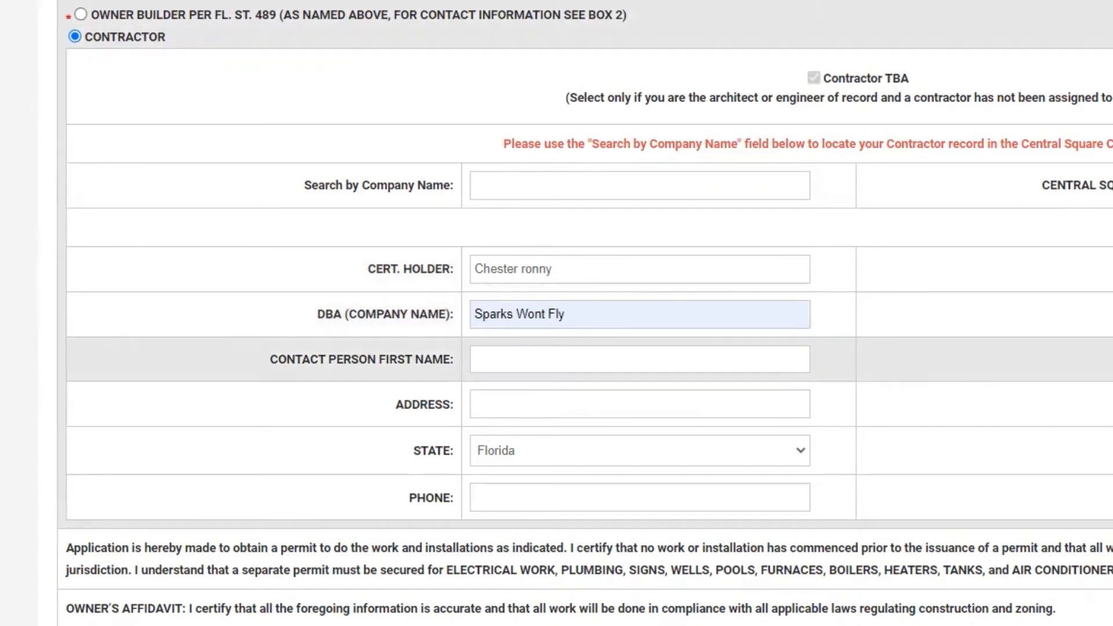
{"action": "type", "text": "chester"}
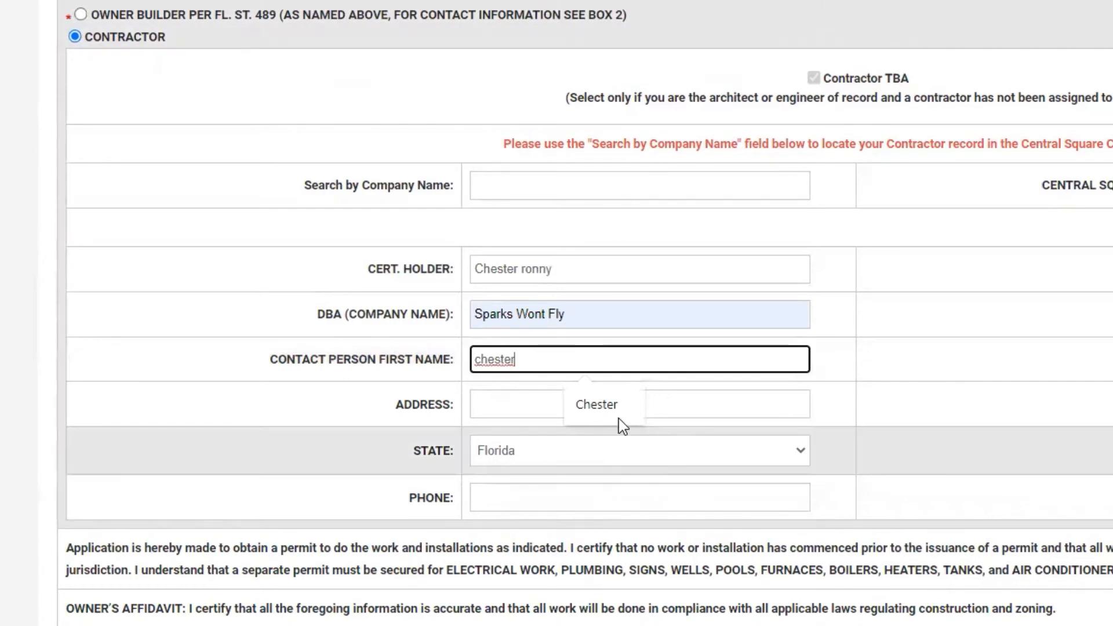
{"action": "left_click", "coordinate": [597, 404]}
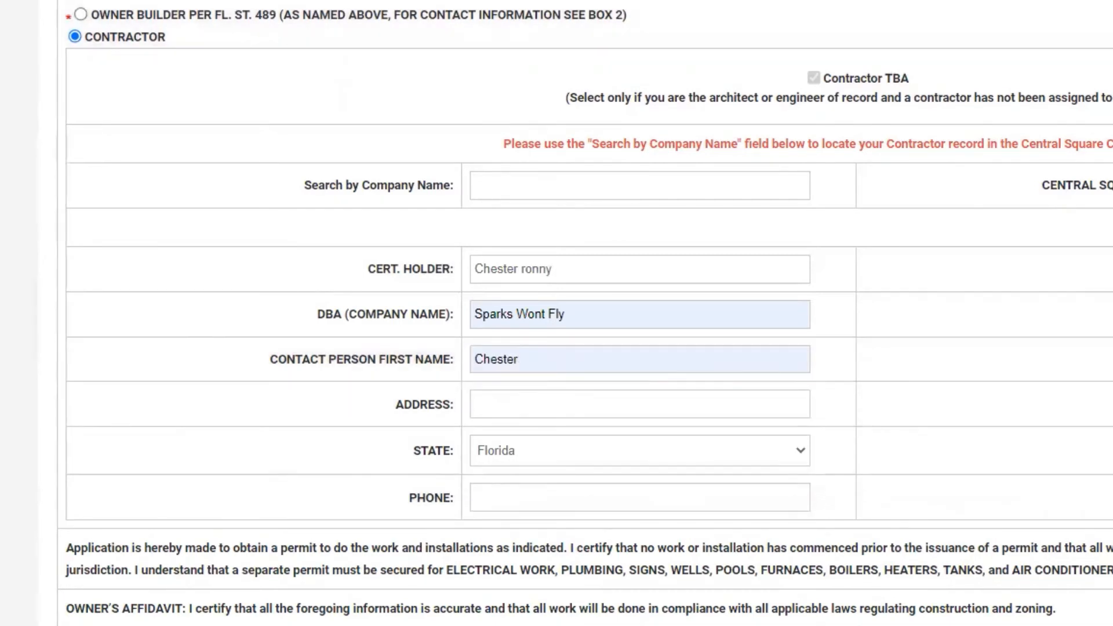
{"action": "left_click", "coordinate": [639, 403]}
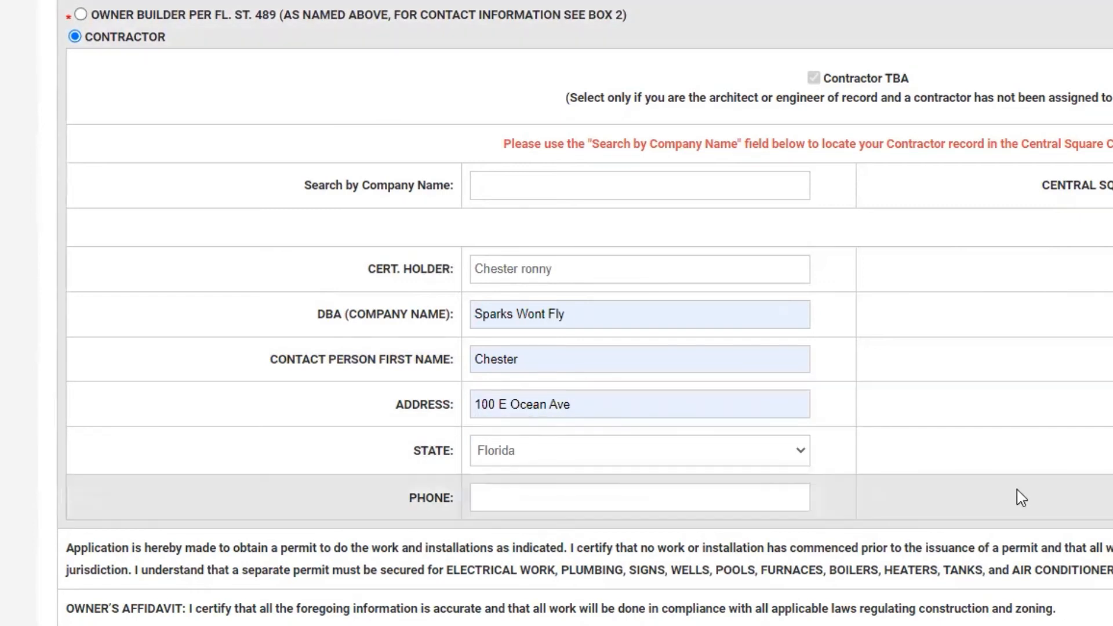
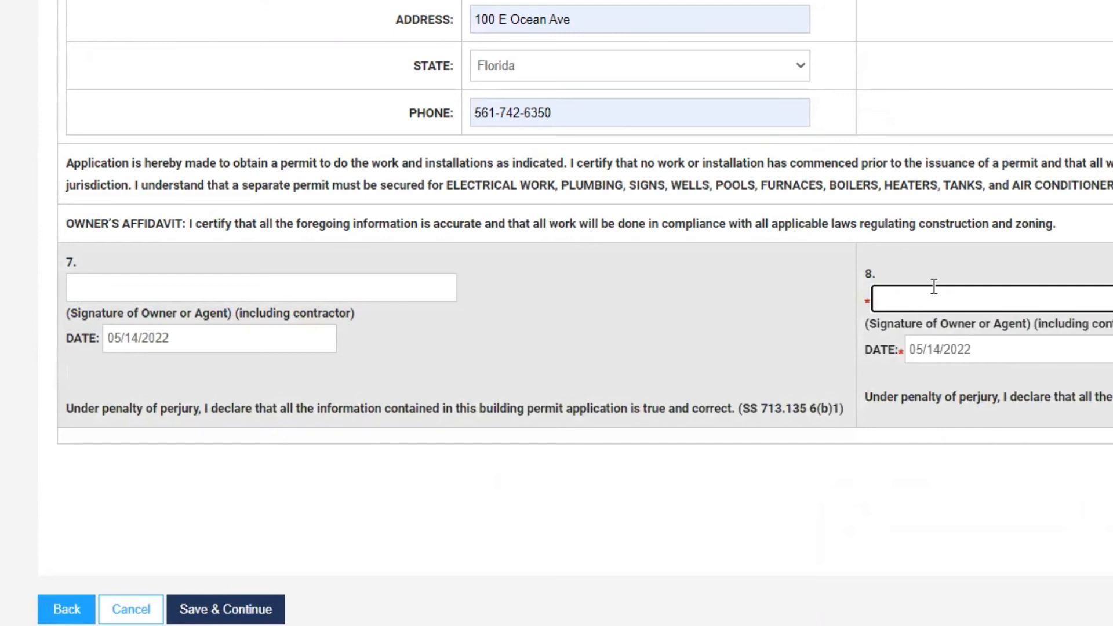
{"action": "left_click", "coordinate": [260, 287]}
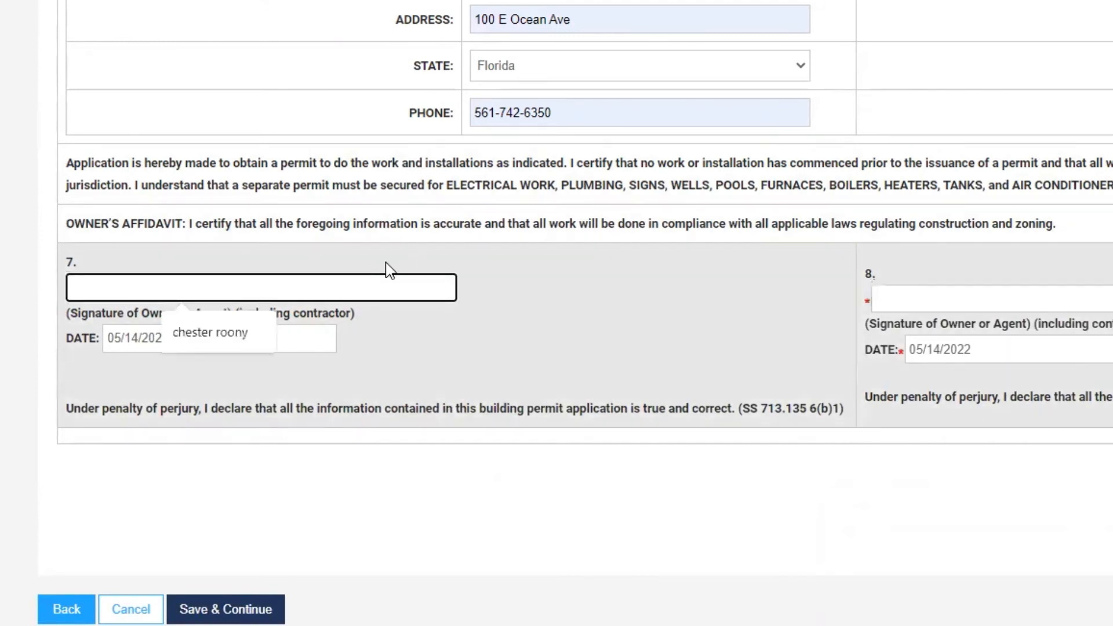
{"action": "type", "text": "chester ro"}
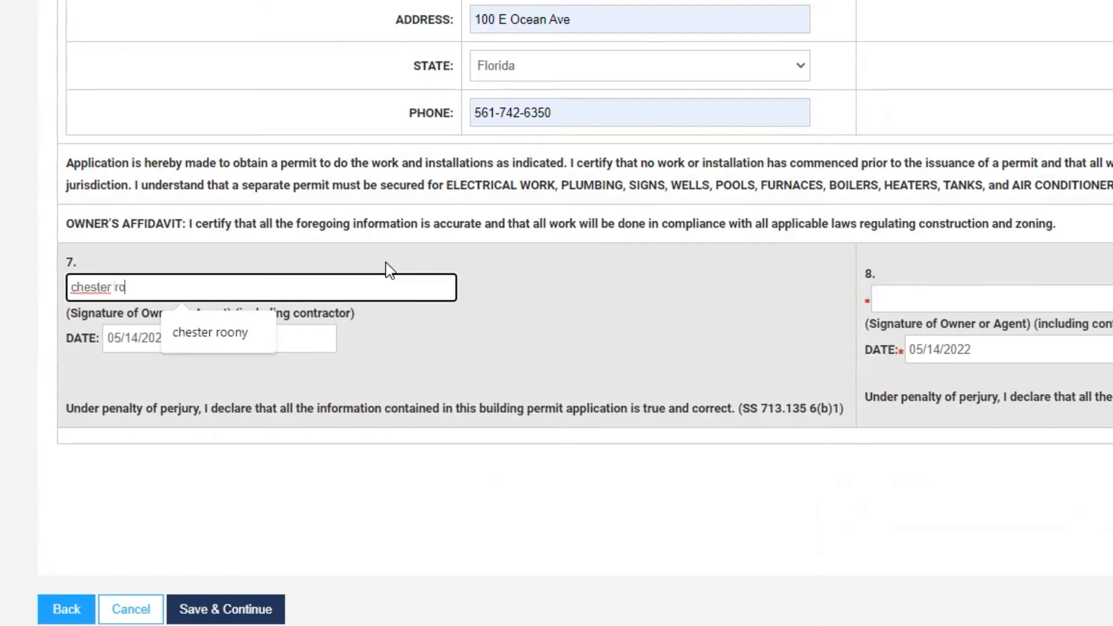
{"action": "left_click", "coordinate": [210, 332]}
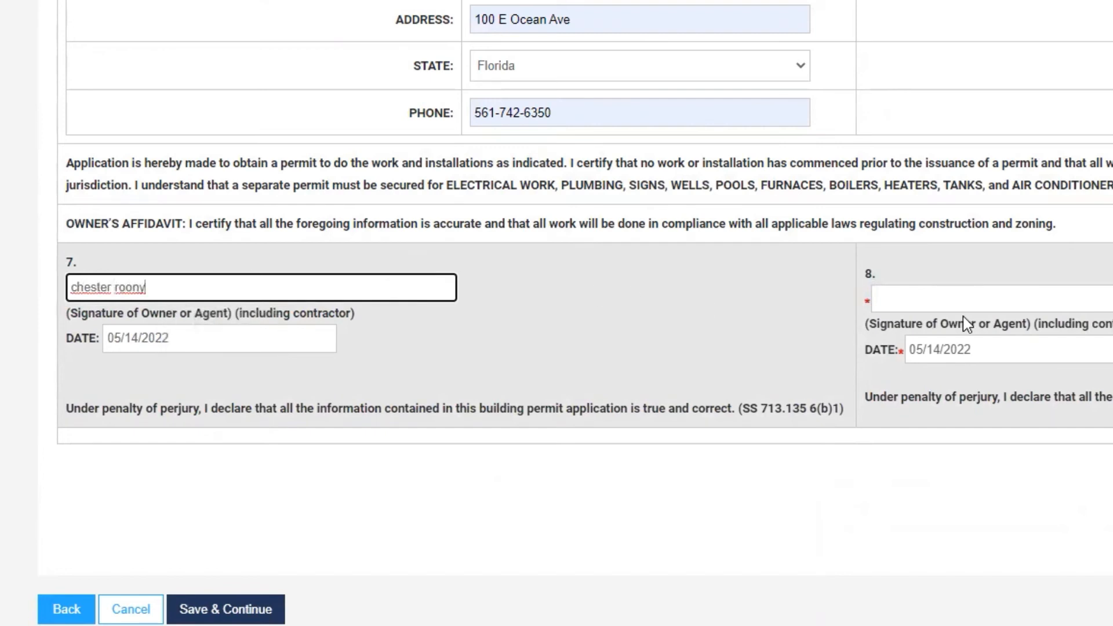
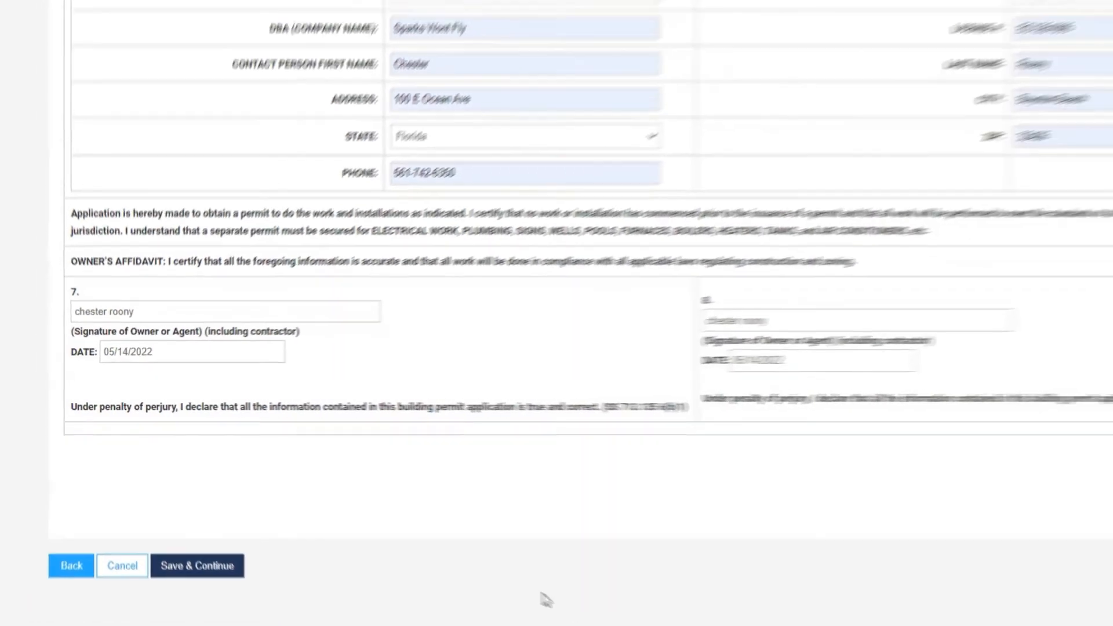
- Save the form and upload the 2022 Tax Receipt, Contractor License and Workers Comp PDFs
{"action": "left_click", "coordinate": [197, 565]}
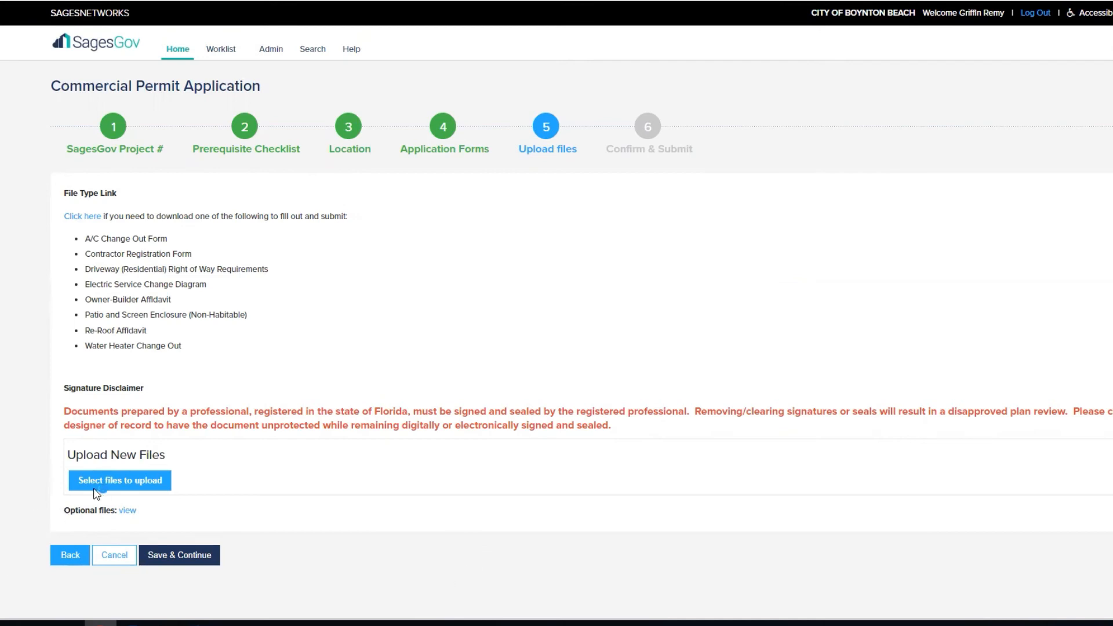
{"action": "left_click", "coordinate": [119, 480]}
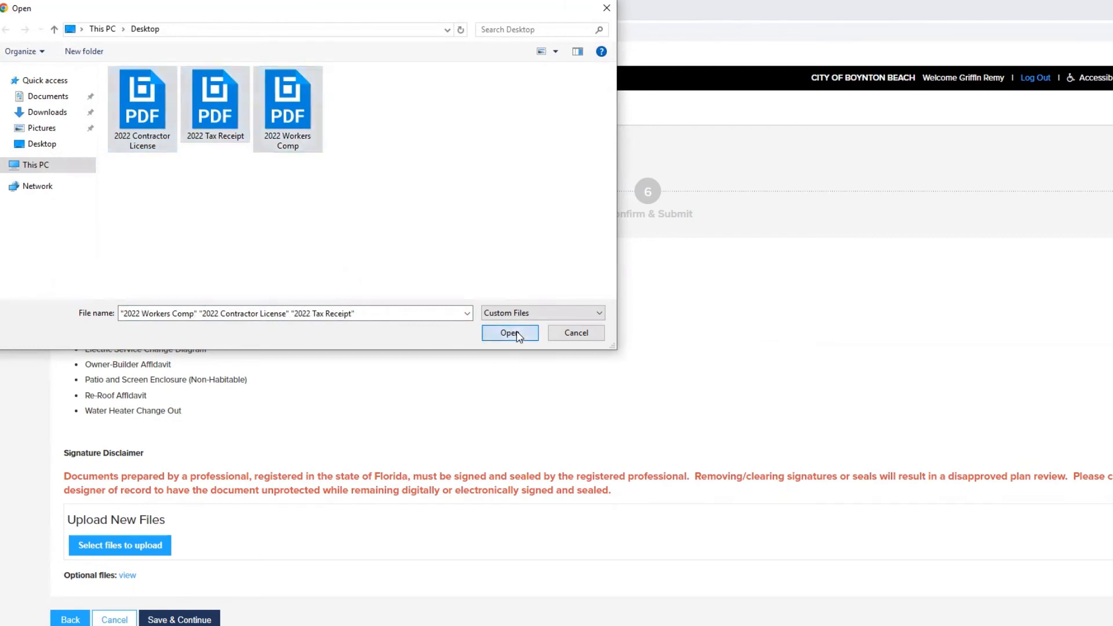
{"action": "left_click", "coordinate": [510, 333]}
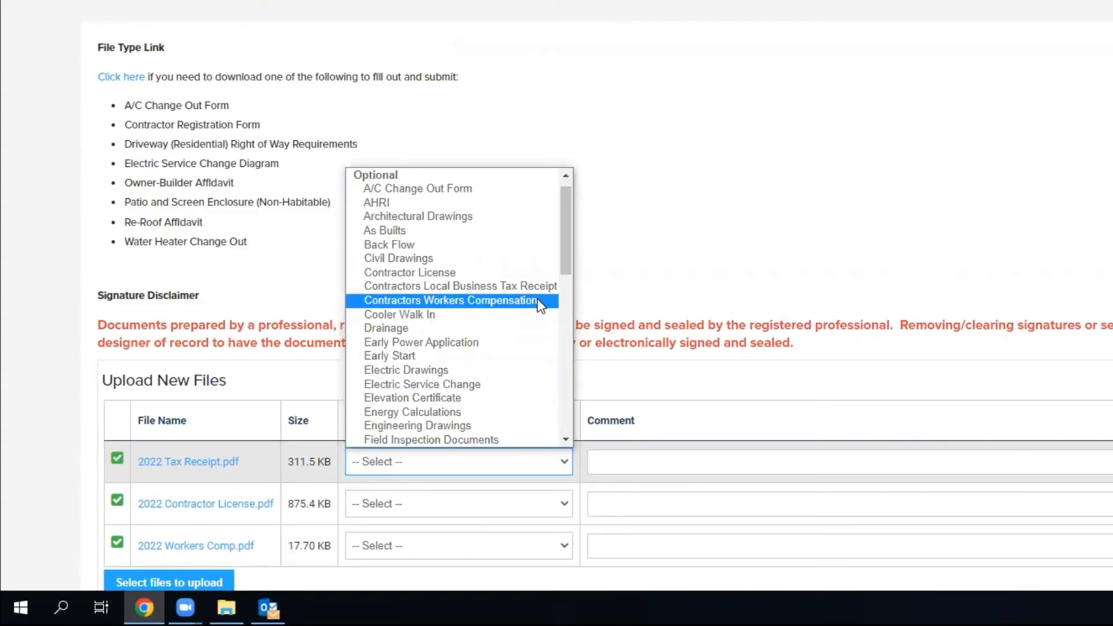
- Set file types to Business Tax Receipt and Contractor License, then continue to Confirm & Submit
{"action": "left_click", "coordinate": [459, 285]}
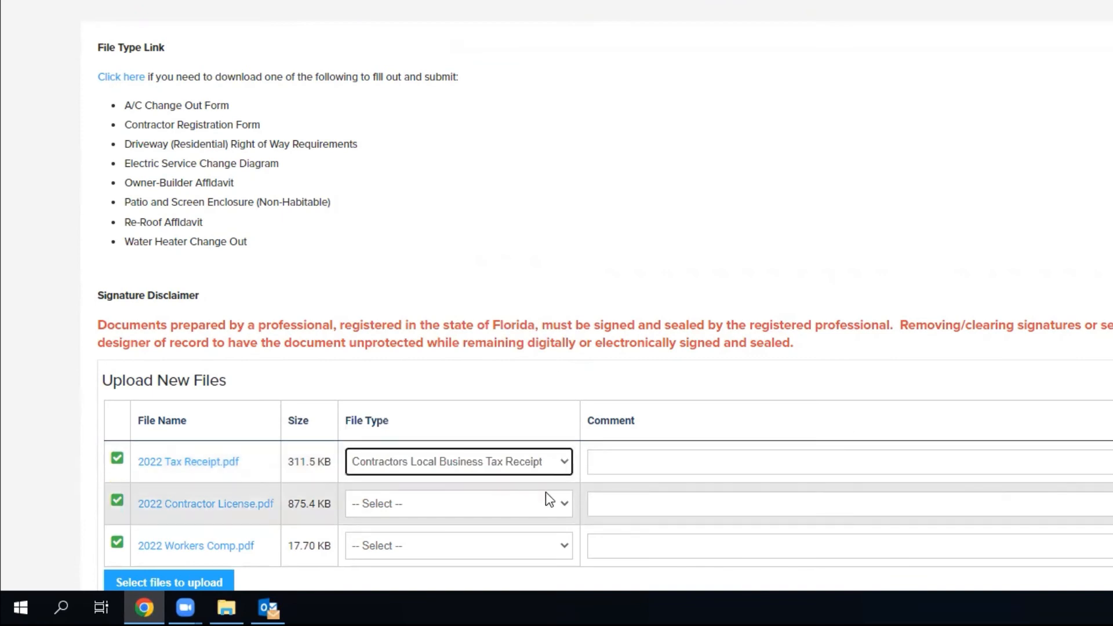
{"action": "left_click", "coordinate": [459, 503]}
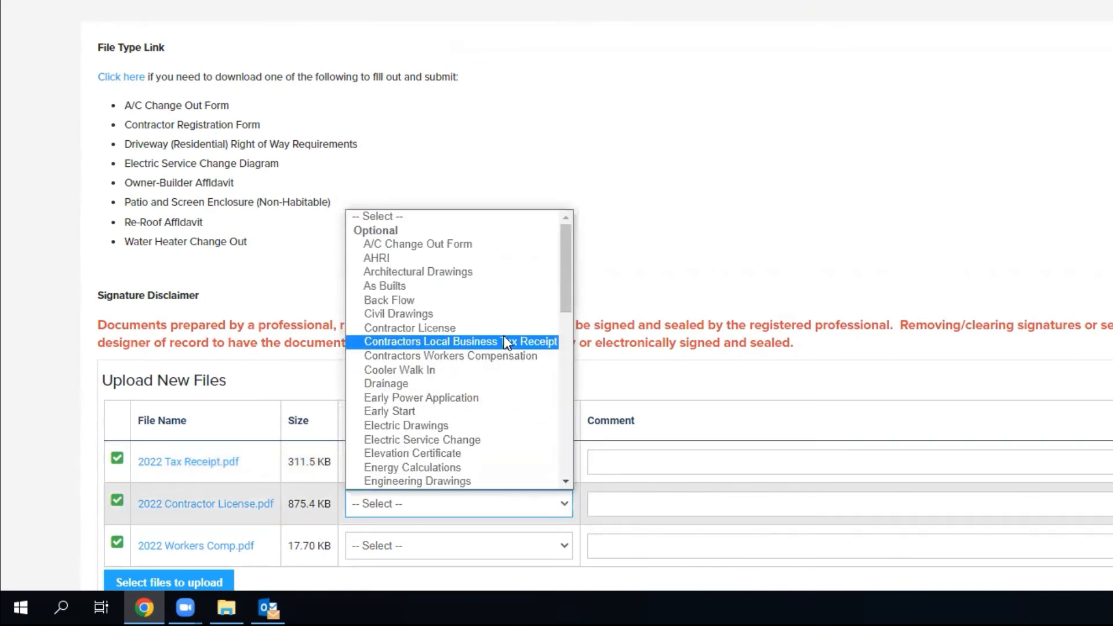
{"action": "left_click", "coordinate": [457, 342]}
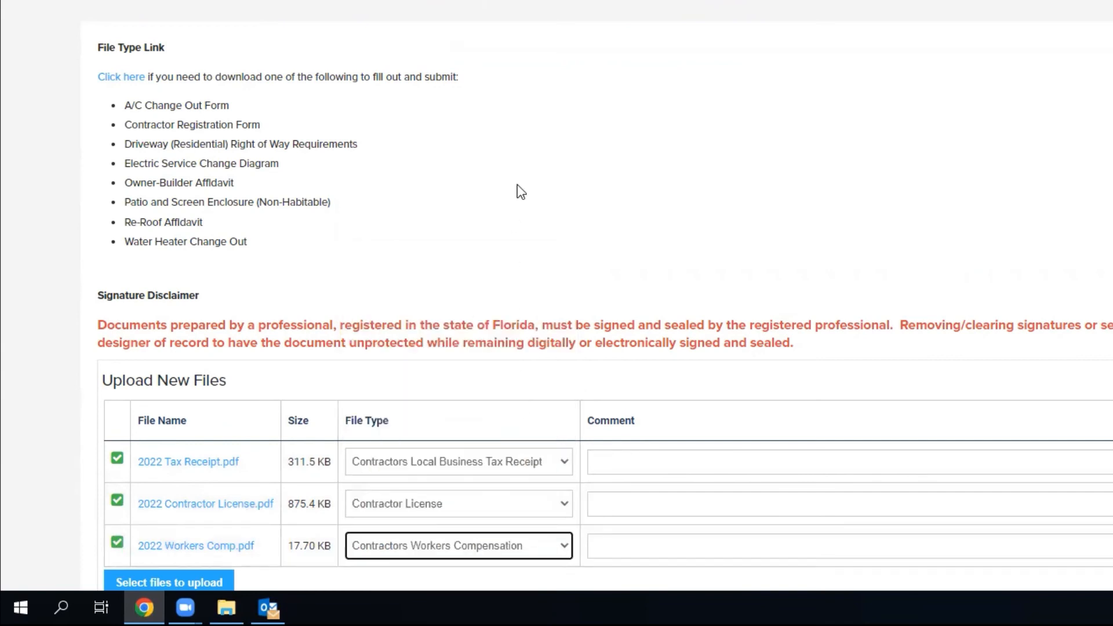
{"action": "scroll", "scroll_direction": "down", "scroll_amount": 3}
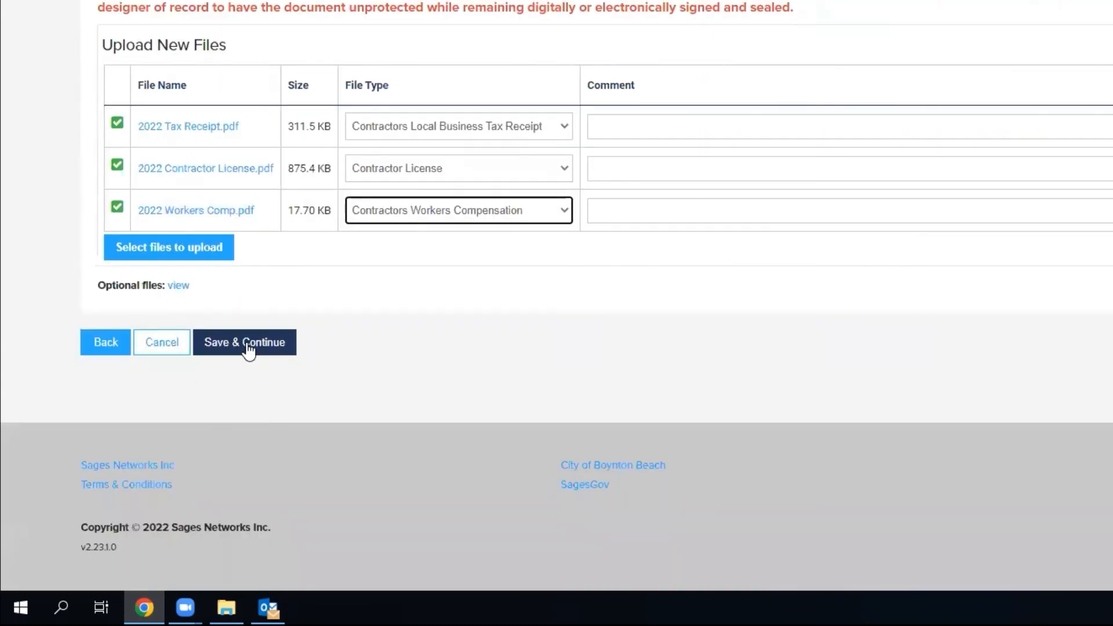
{"action": "left_click", "coordinate": [245, 342]}
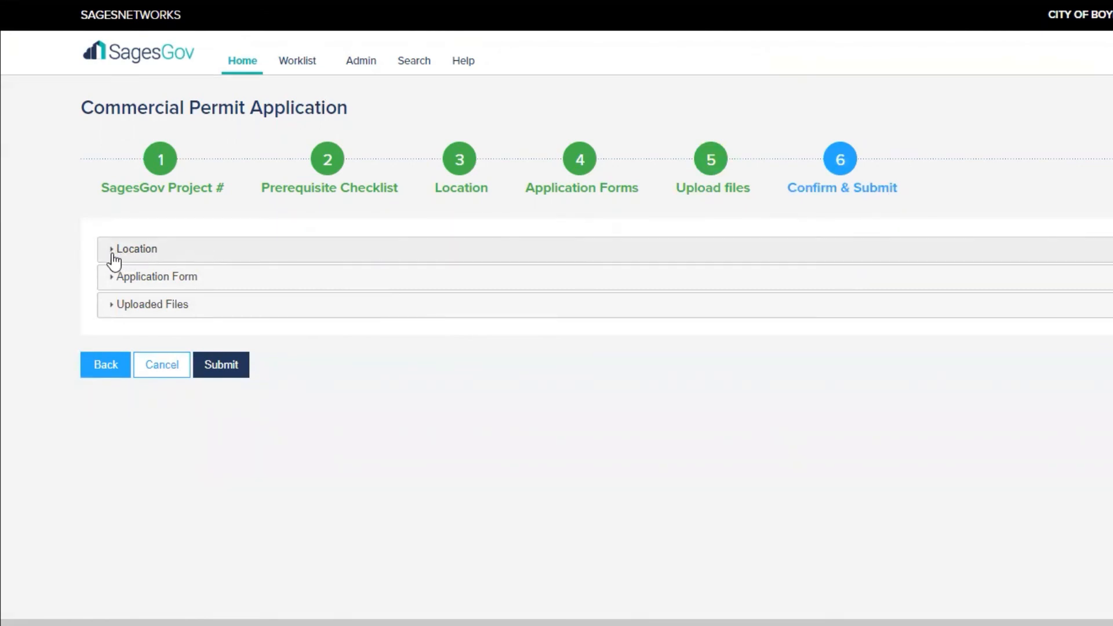
- Review the Location, form and uploads summary, then submit the sub-permit application
{"action": "left_click", "coordinate": [136, 248]}
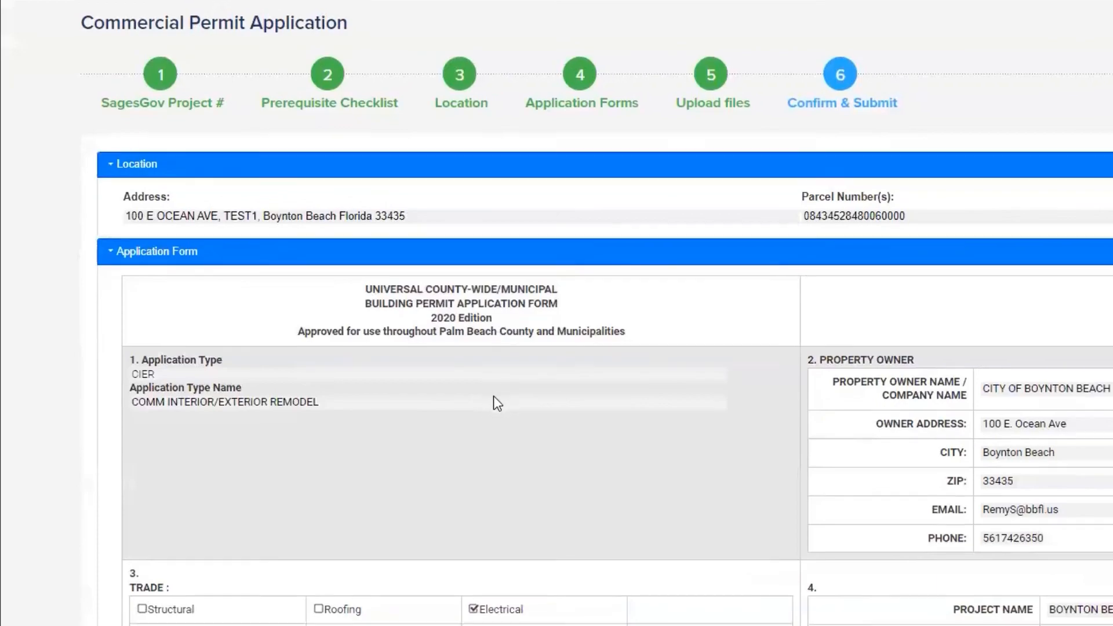
{"action": "scroll", "scroll_direction": "down", "scroll_amount": 3}
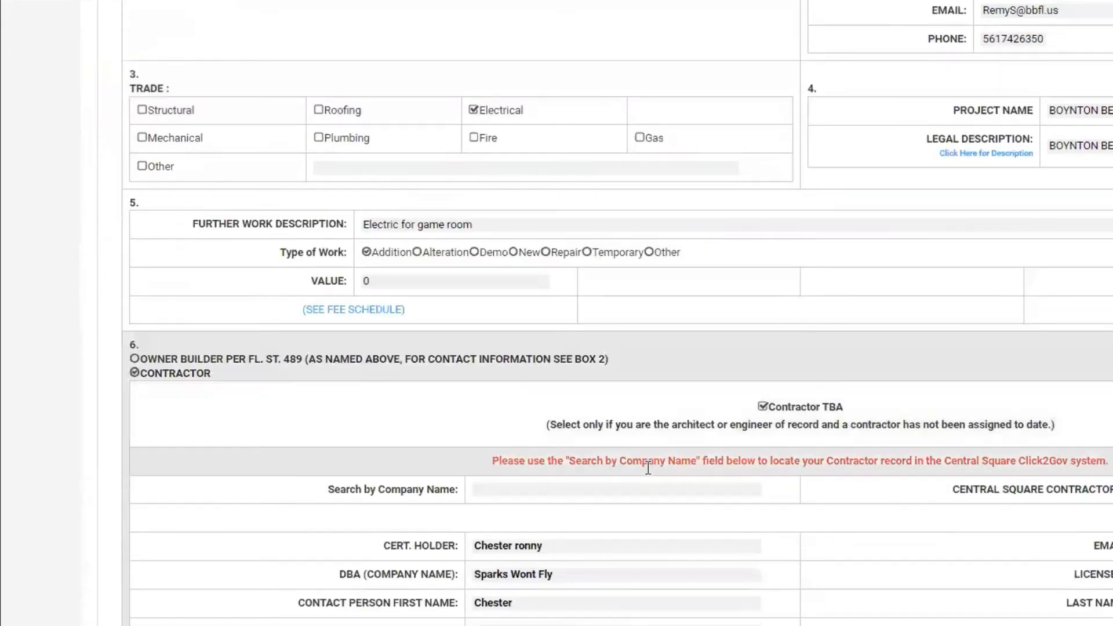
{"action": "scroll", "scroll_direction": "down", "scroll_amount": 3}
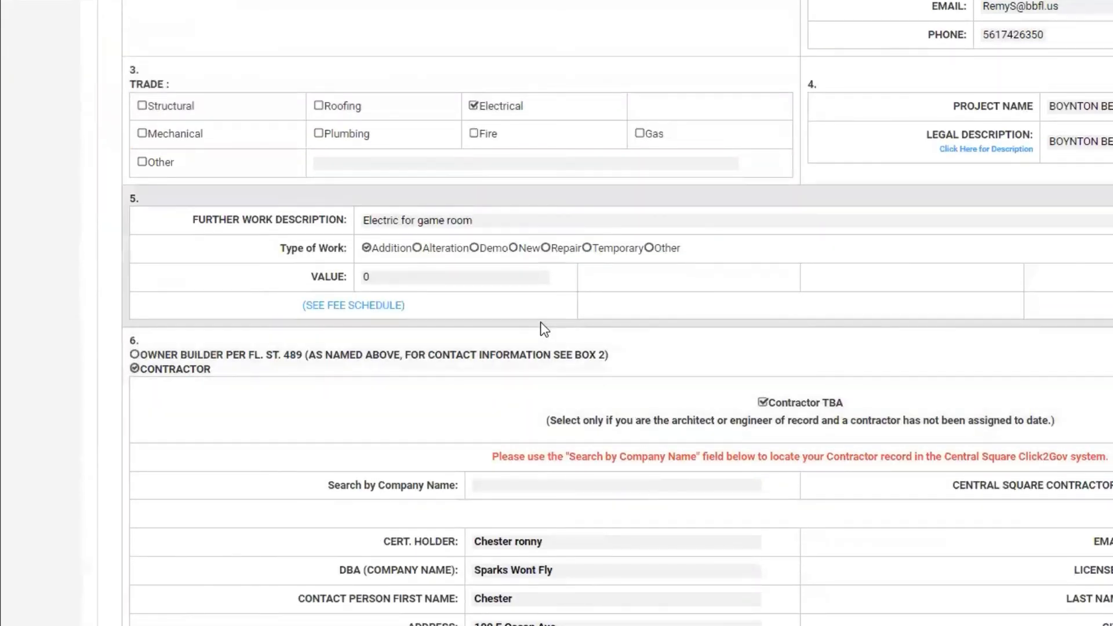
{"action": "scroll", "scroll_direction": "down", "scroll_amount": 3}
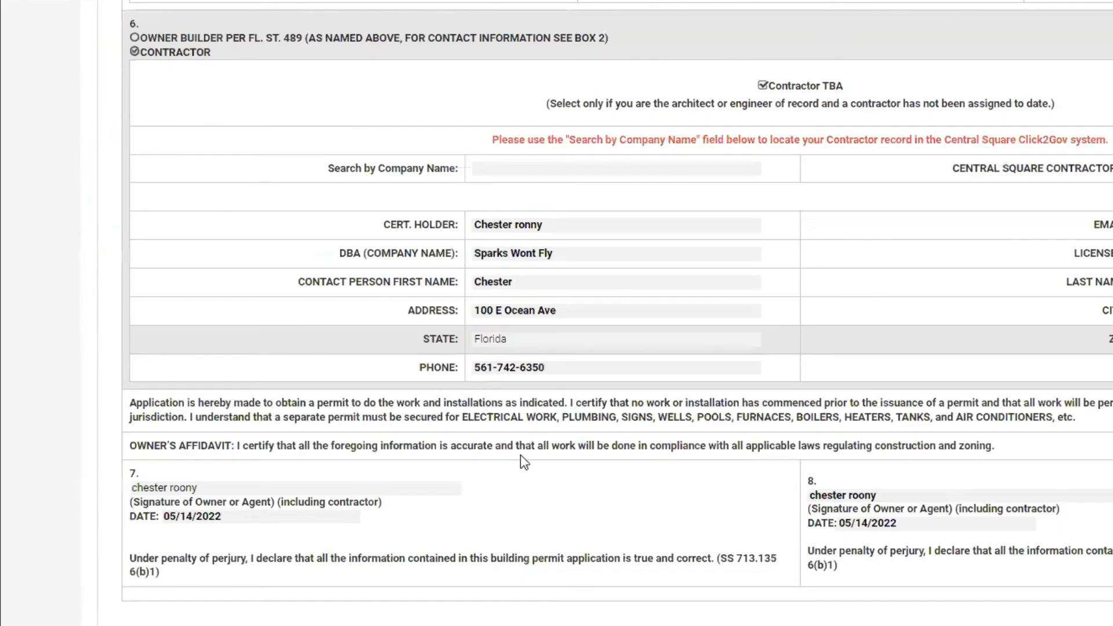
{"action": "scroll", "scroll_direction": "down", "scroll_amount": 3}
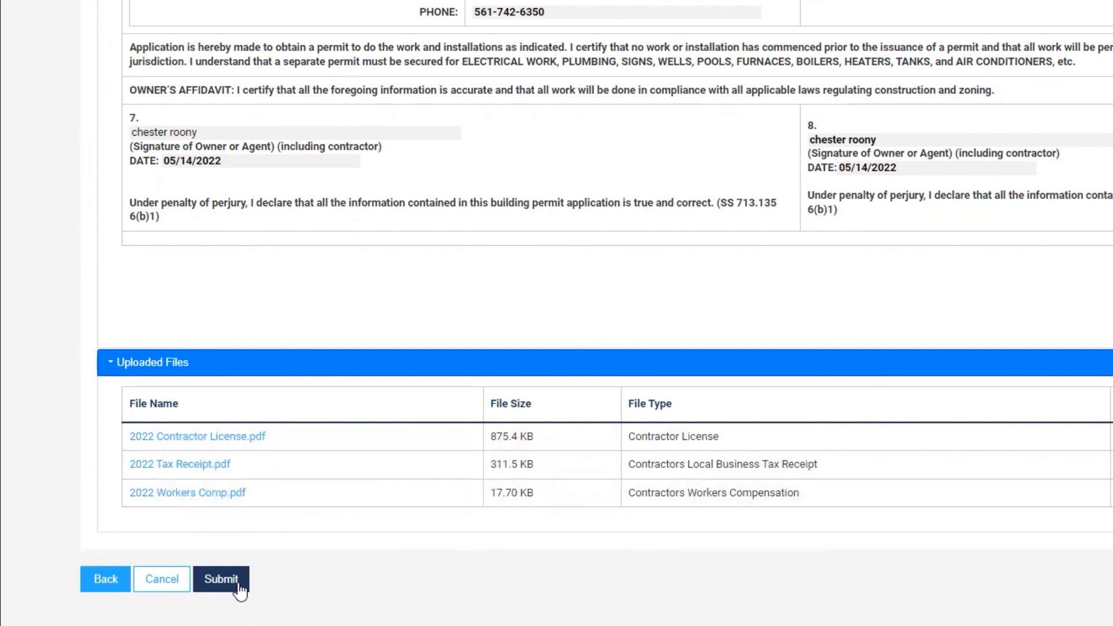
{"action": "left_click", "coordinate": [225, 580]}
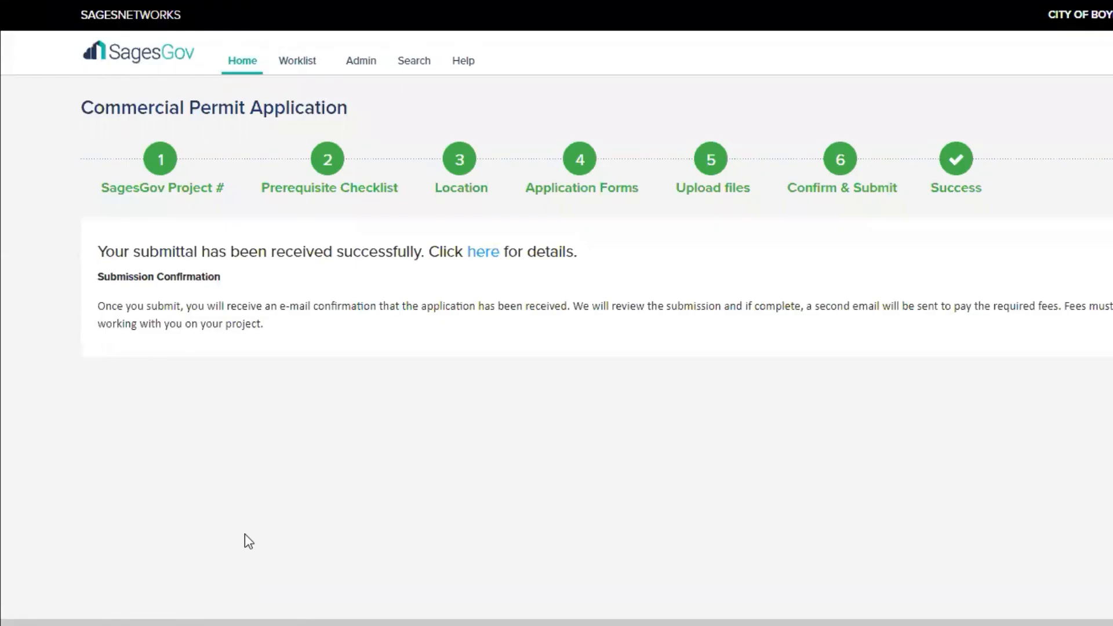
{"action": "mouse_move", "coordinate": [244, 295]}
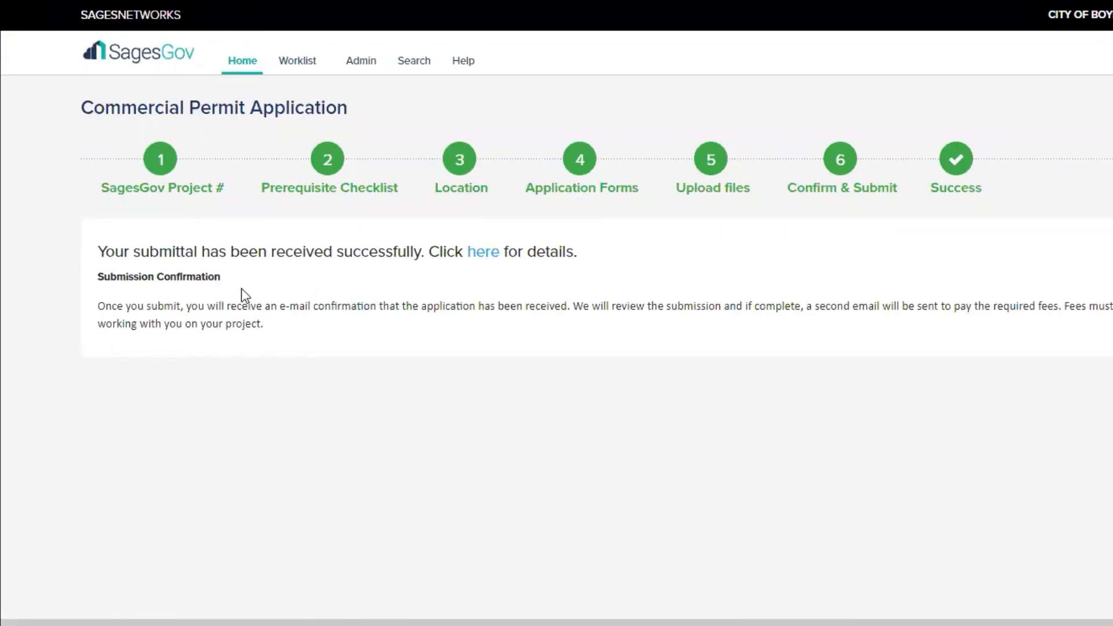
{"action": "mouse_move", "coordinate": [330, 430]}
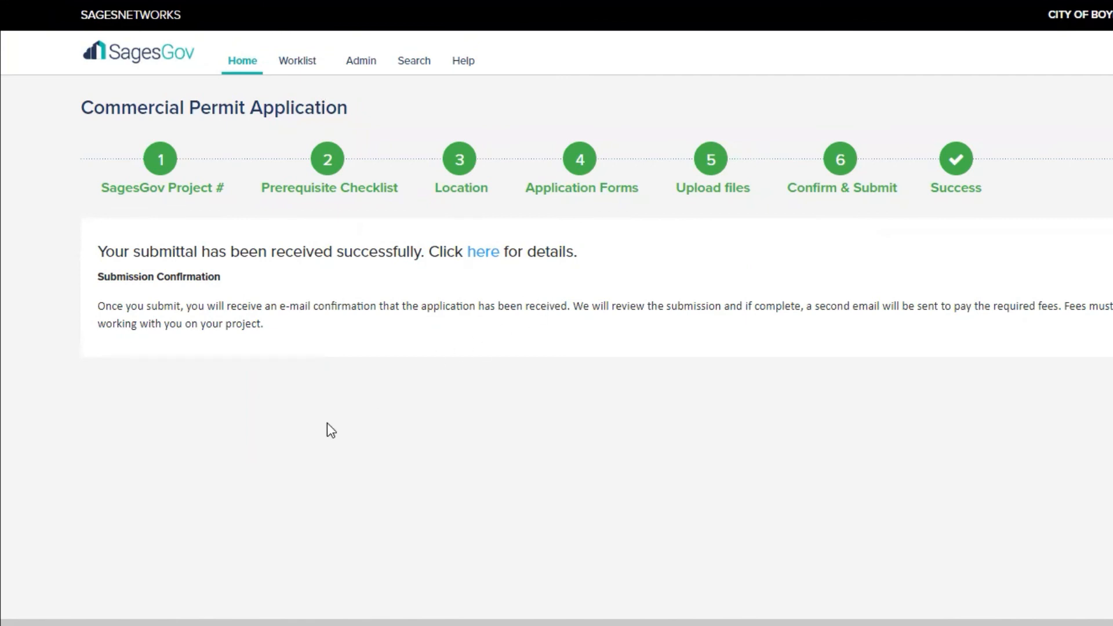